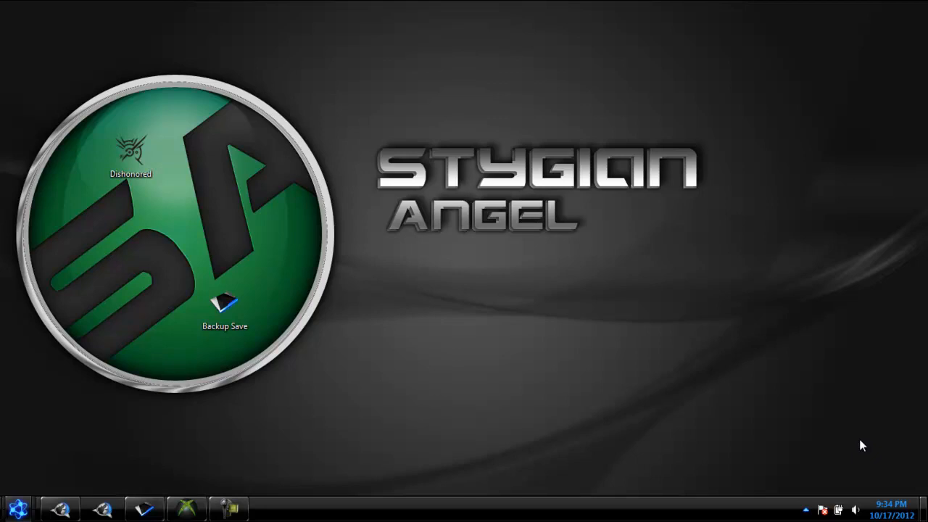
mouse_move(361, 331)
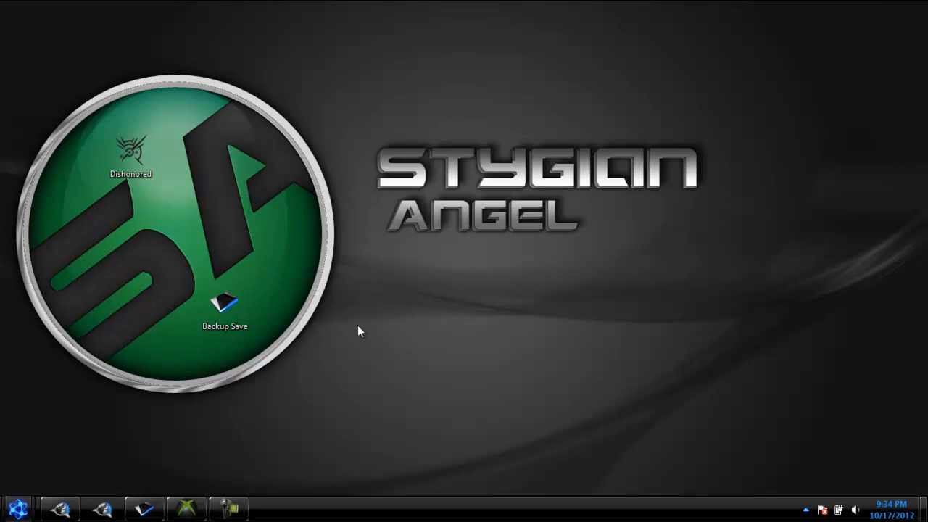
mouse_move(201, 415)
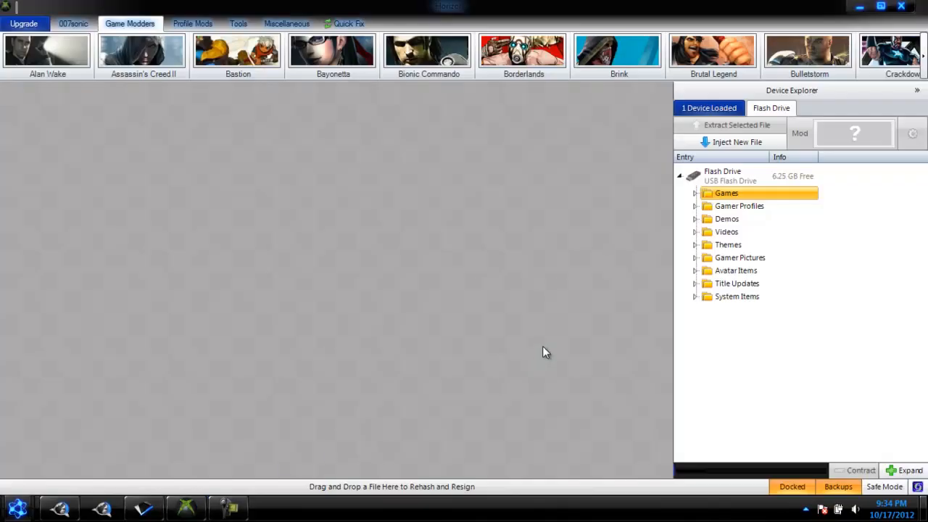
mouse_move(668, 165)
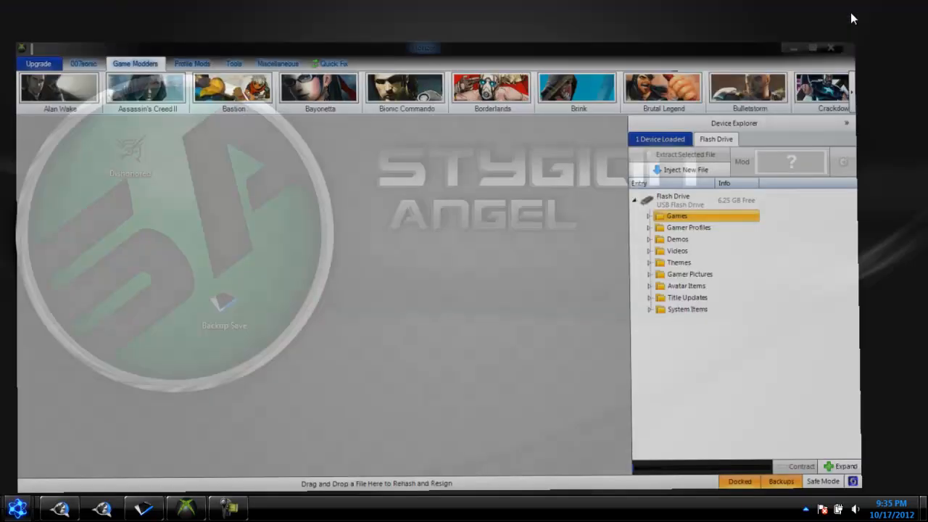
- Minimize Horizon to reveal the desktop with the Dishonored and Backup Save items
left_click(830, 48)
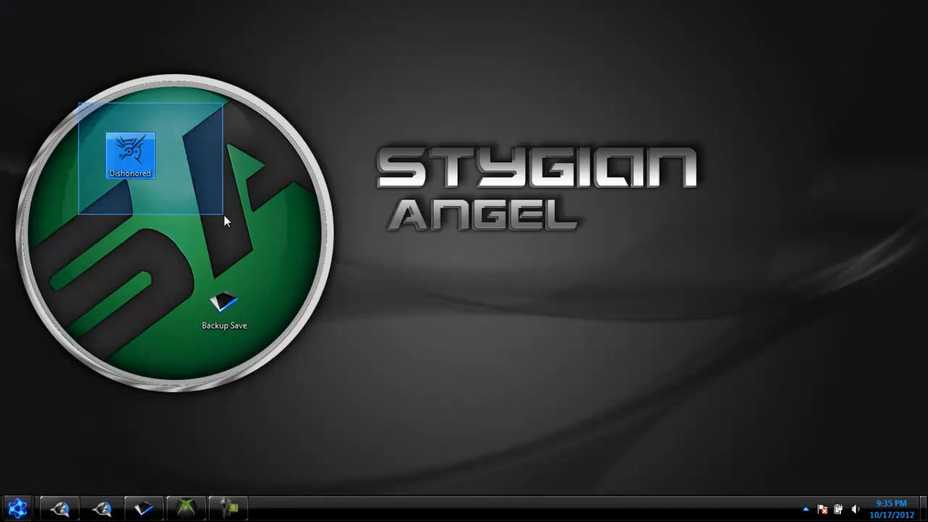
- Switch to Firefox on XB36Hazard's Dishonored Editor release thread at 360 Haven
left_click(162, 238)
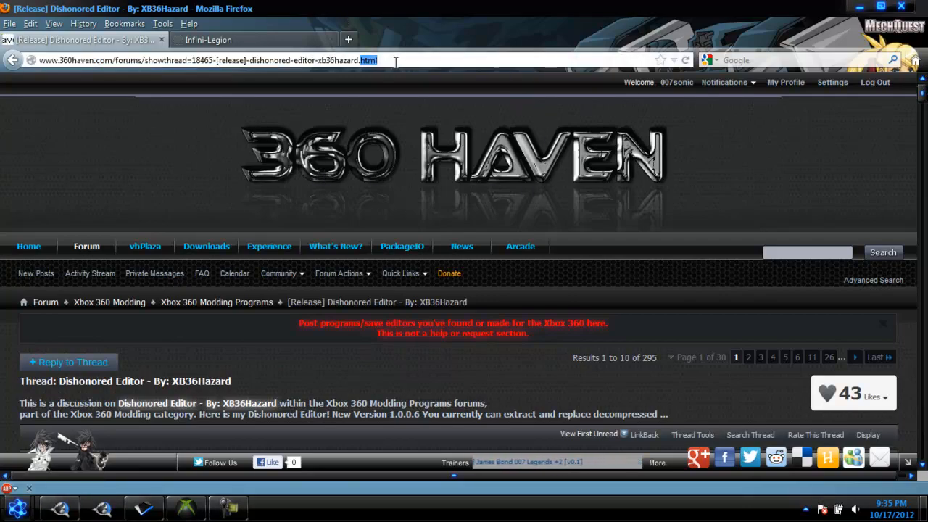
scroll("down", 3)
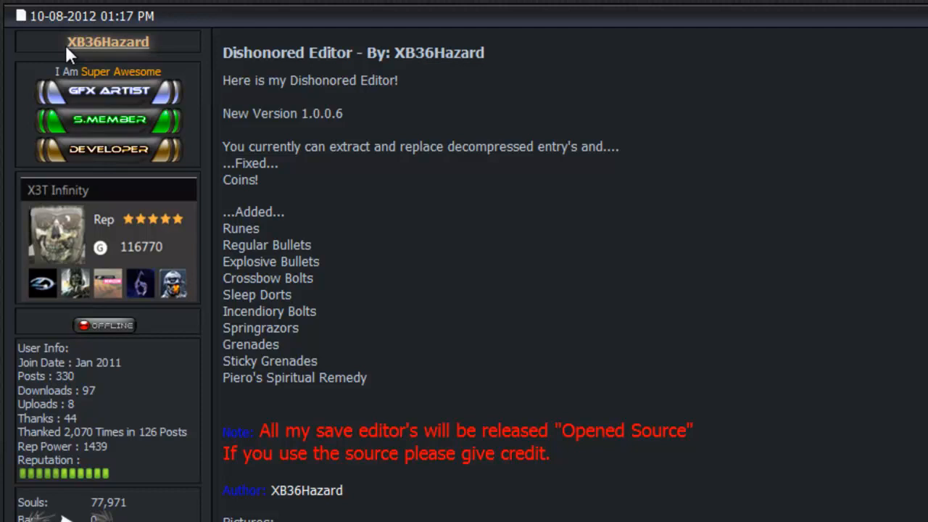
mouse_move(214, 69)
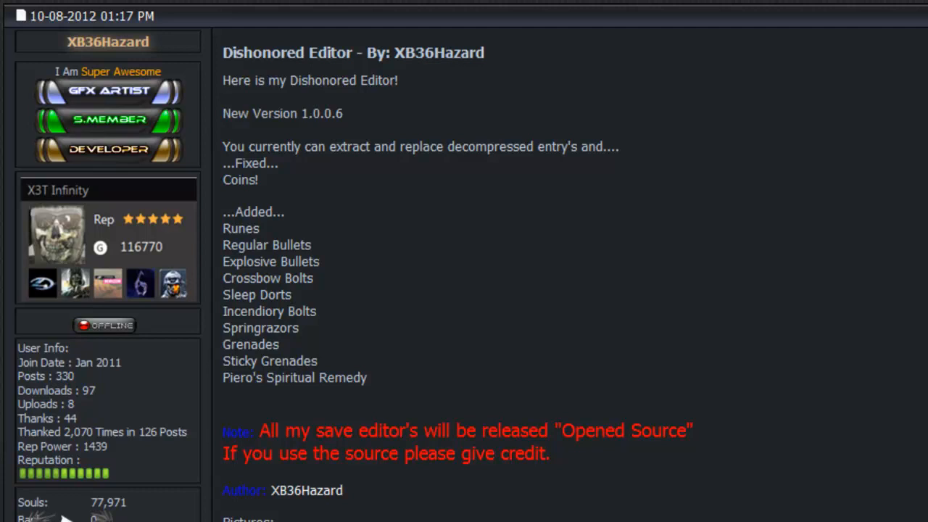
scroll("down", 3)
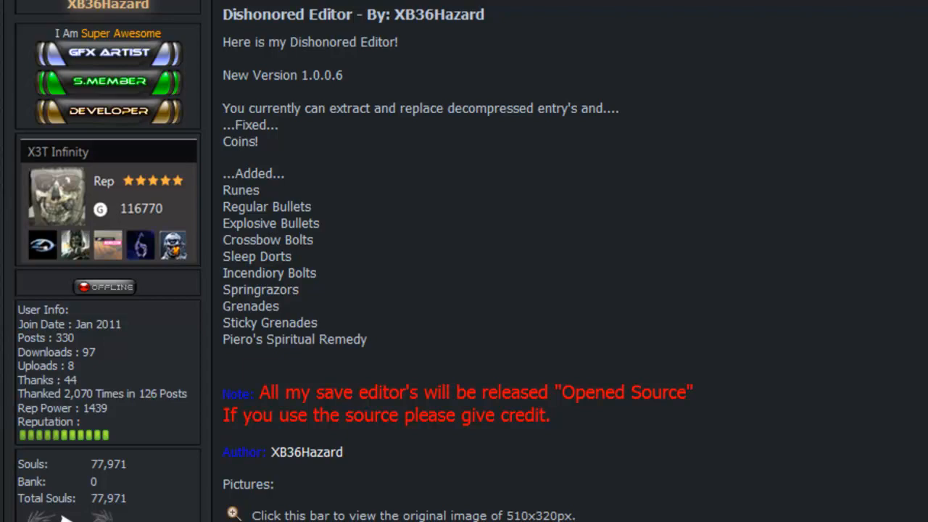
scroll("down", 3)
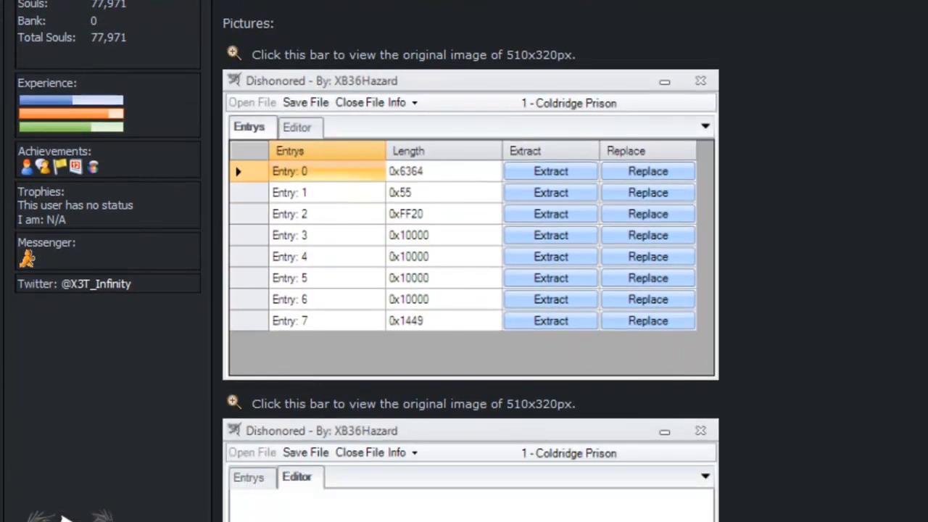
scroll("down", 3)
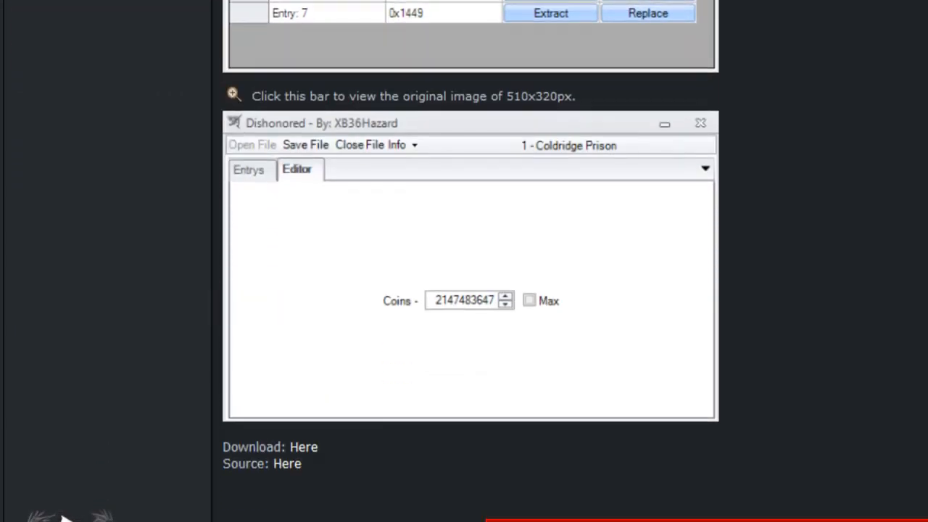
scroll("up", 3)
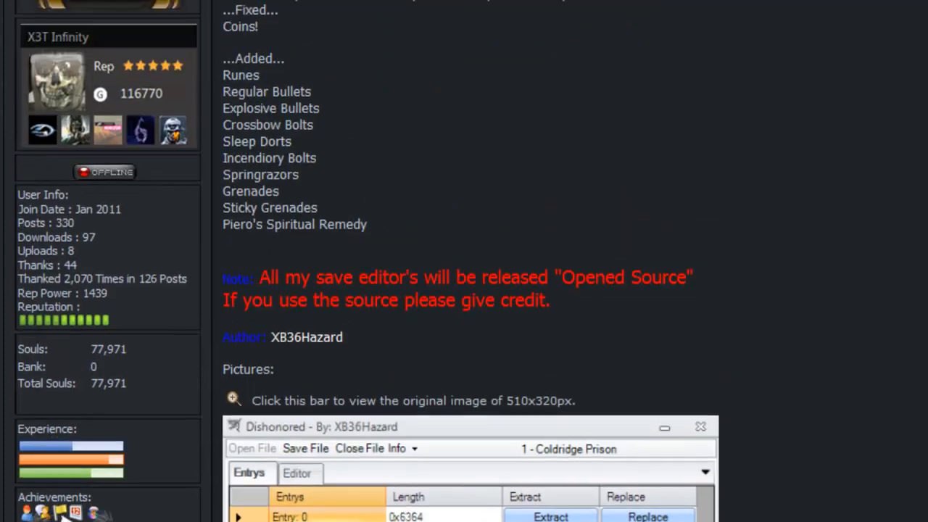
scroll("up", 3)
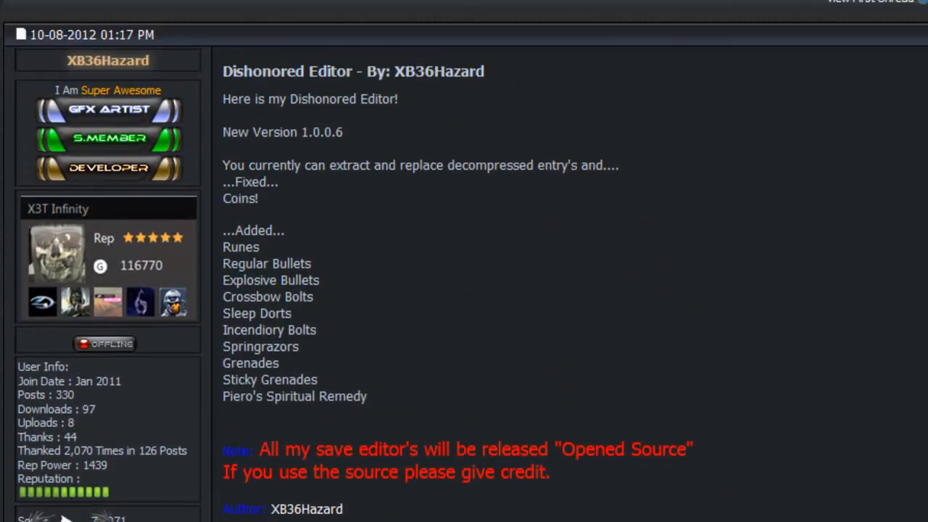
mouse_move(431, 264)
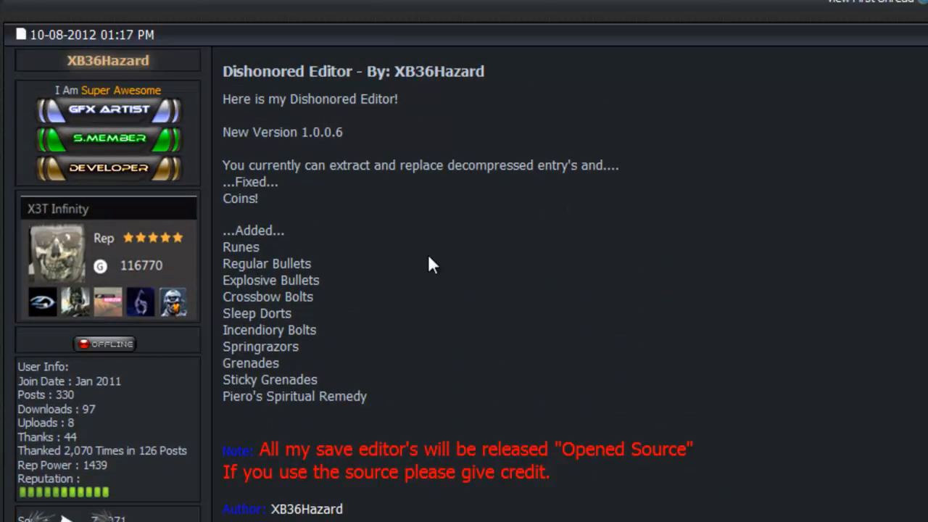
mouse_move(454, 313)
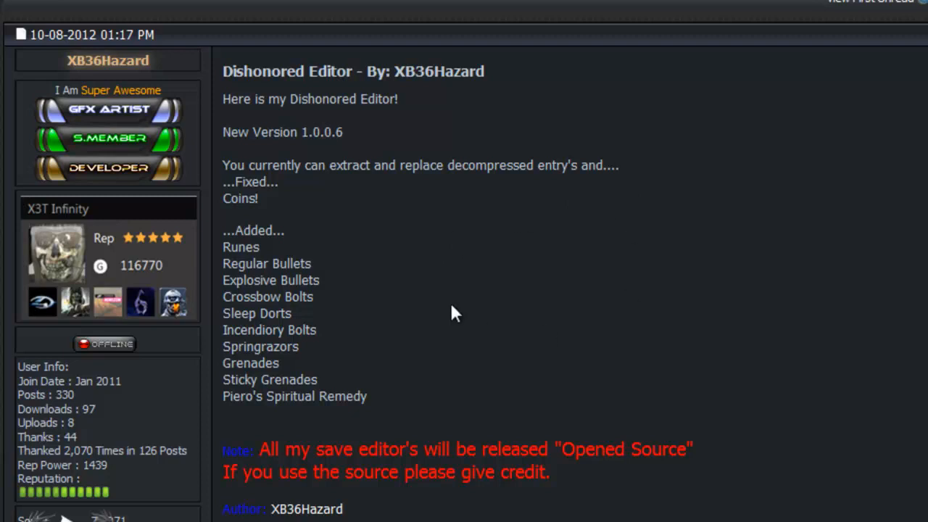
mouse_move(345, 259)
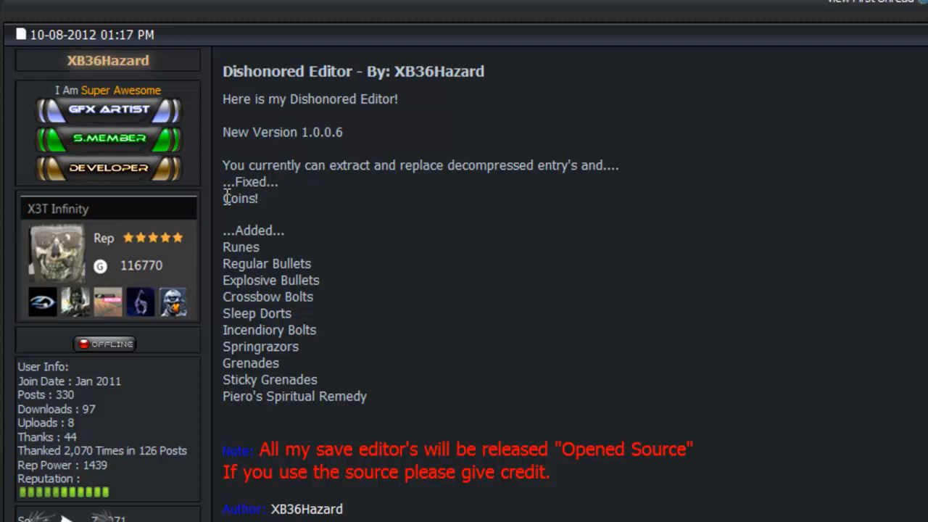
mouse_move(240, 198)
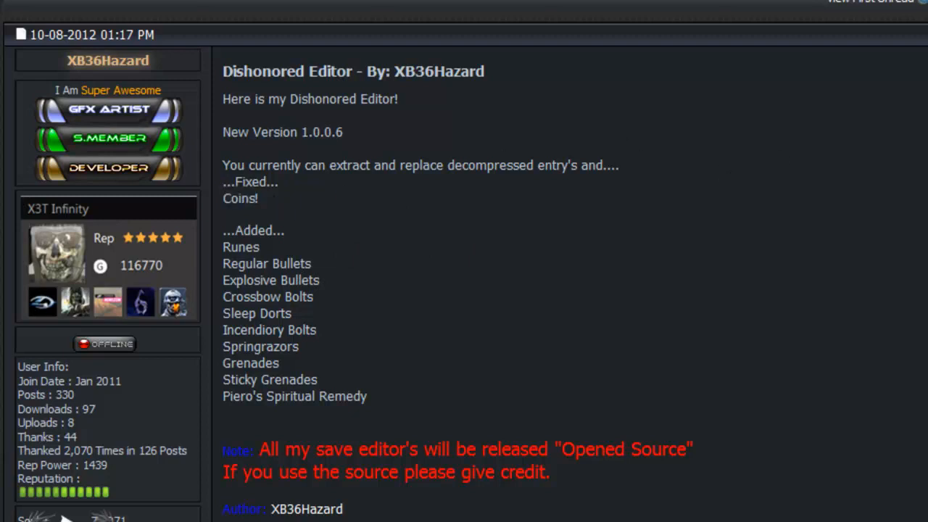
scroll("up", 3)
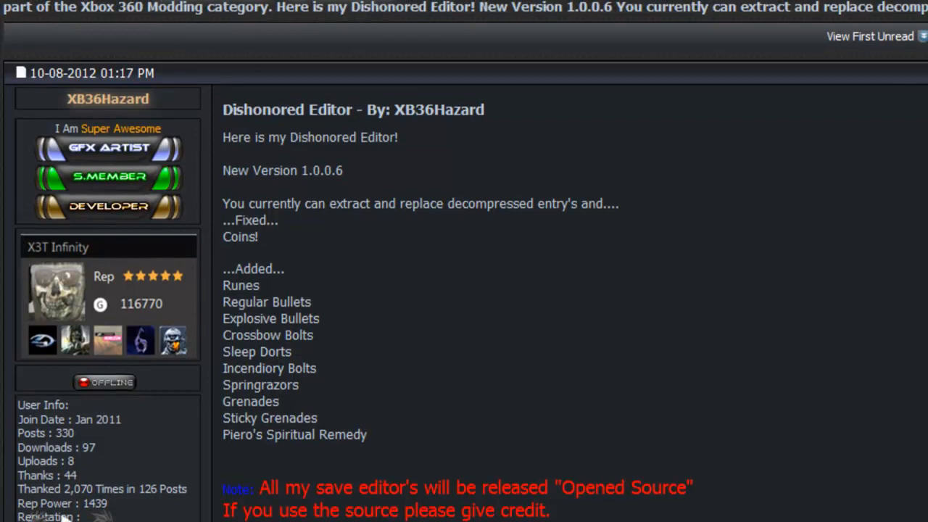
scroll("down", 3)
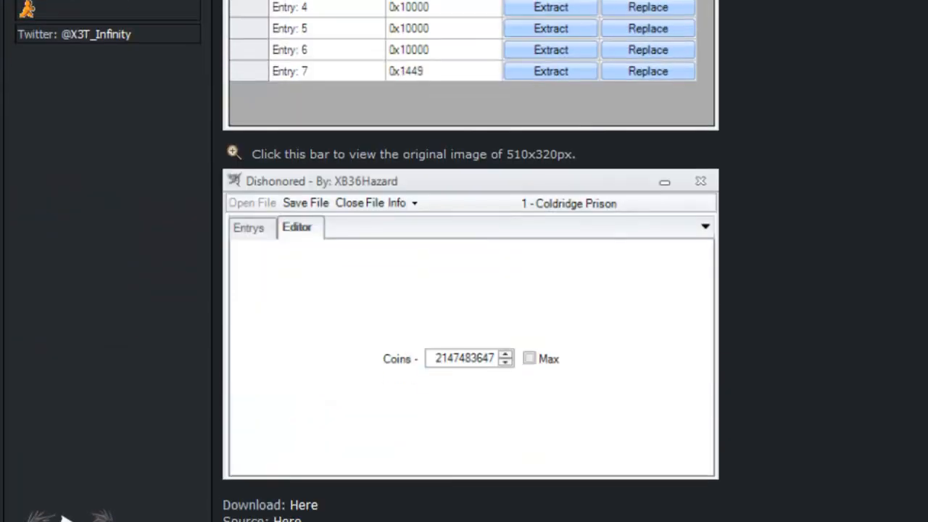
scroll("down", 3)
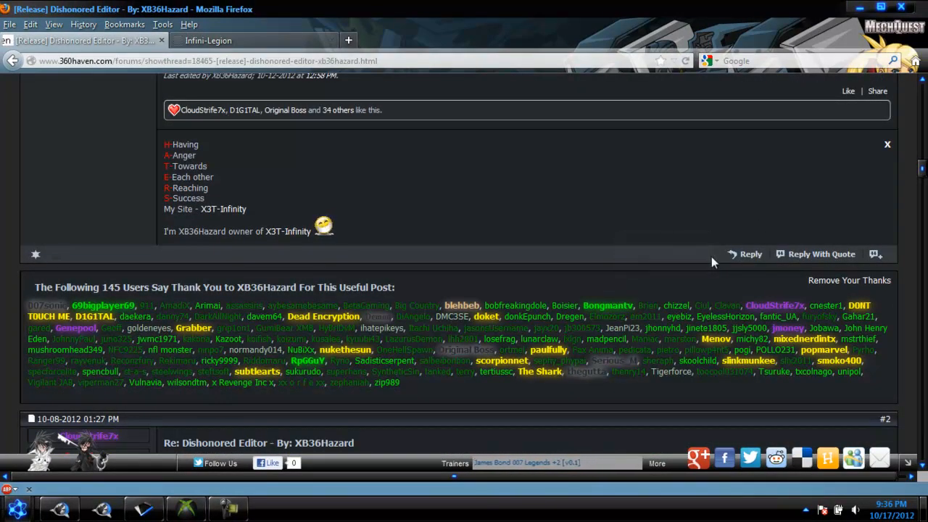
scroll("up", 3)
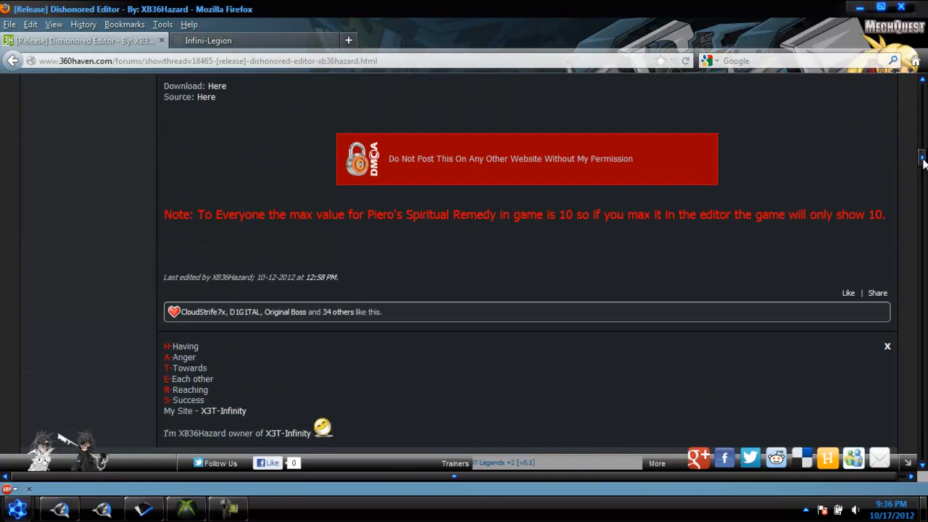
scroll("down", 3)
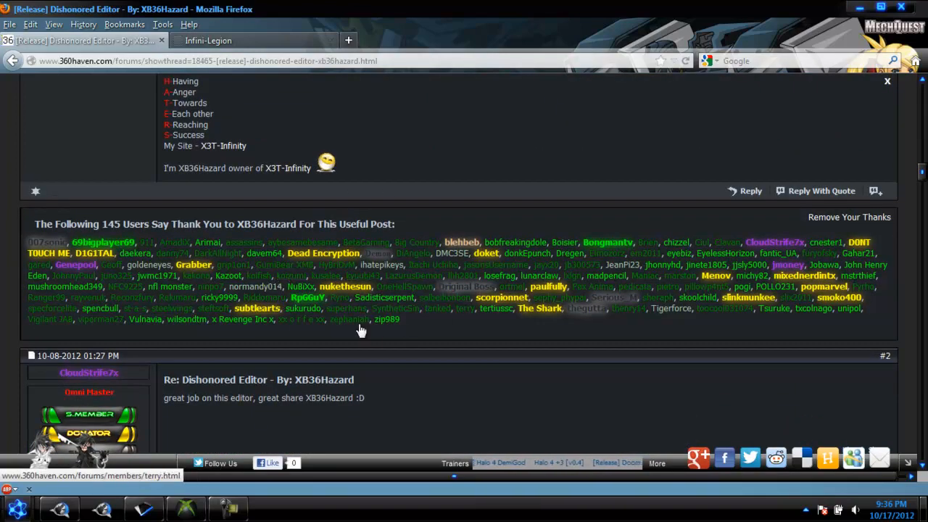
scroll("up", 3)
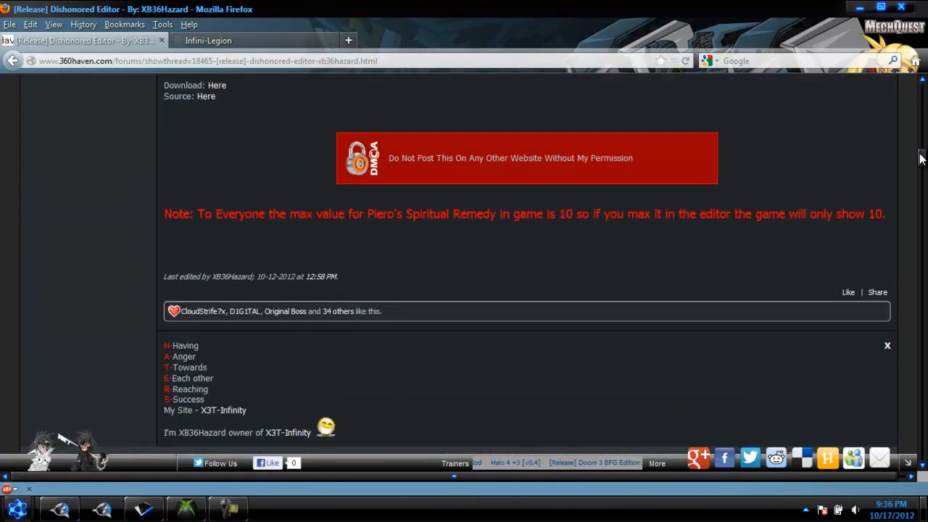
scroll("up", 3)
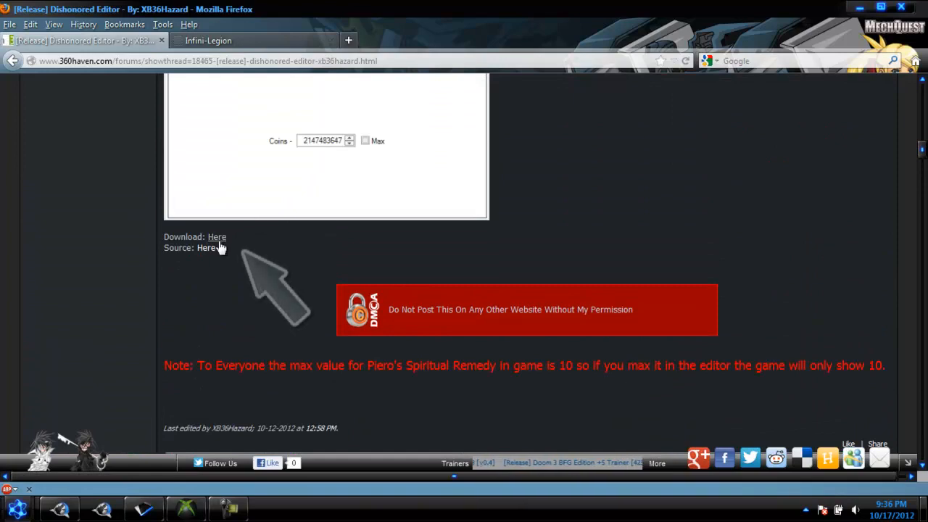
scroll("up", 3)
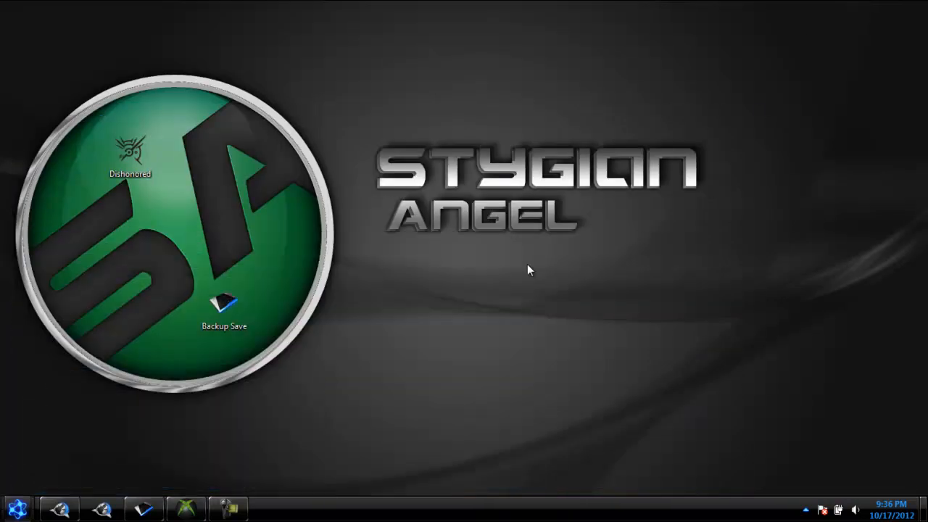
mouse_move(189, 227)
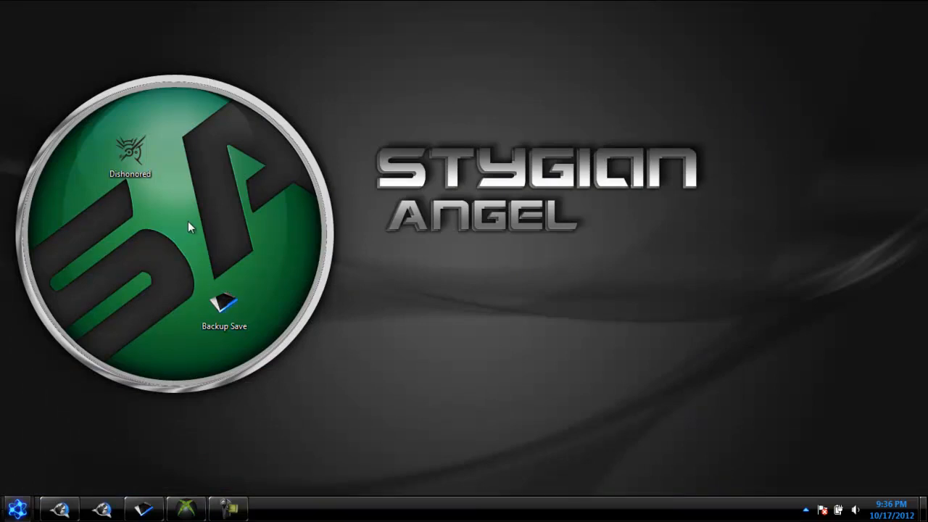
mouse_move(274, 184)
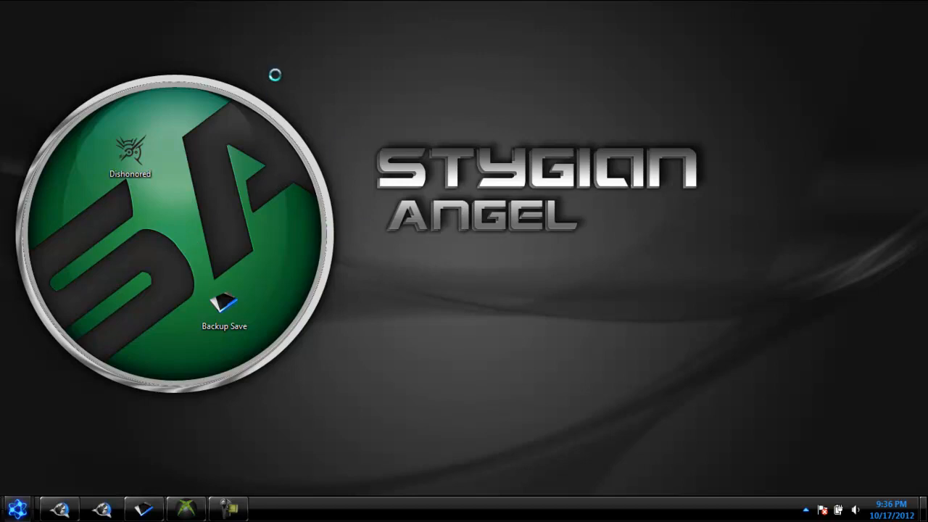
mouse_move(335, 222)
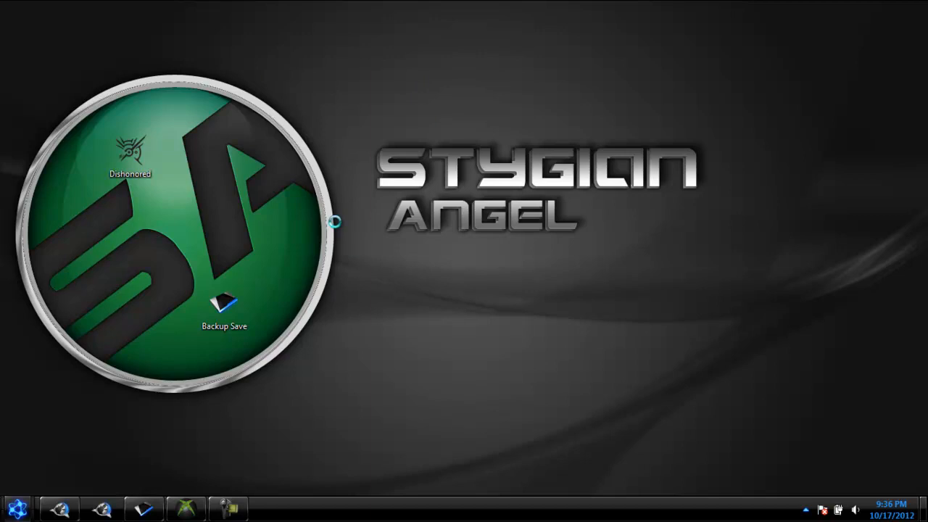
mouse_move(81, 334)
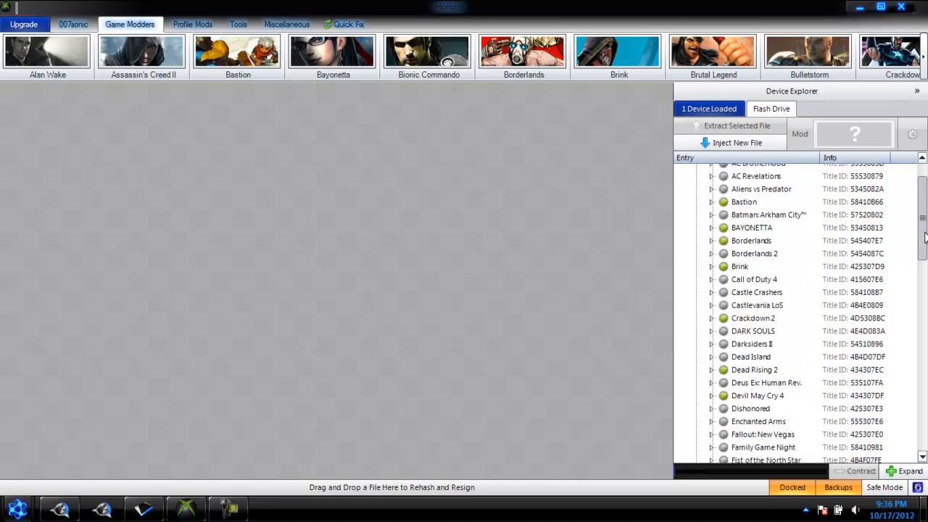
- Expand Dishonored in Device Explorer and extract the Hound Pits Pub auto save
scroll("down", 3)
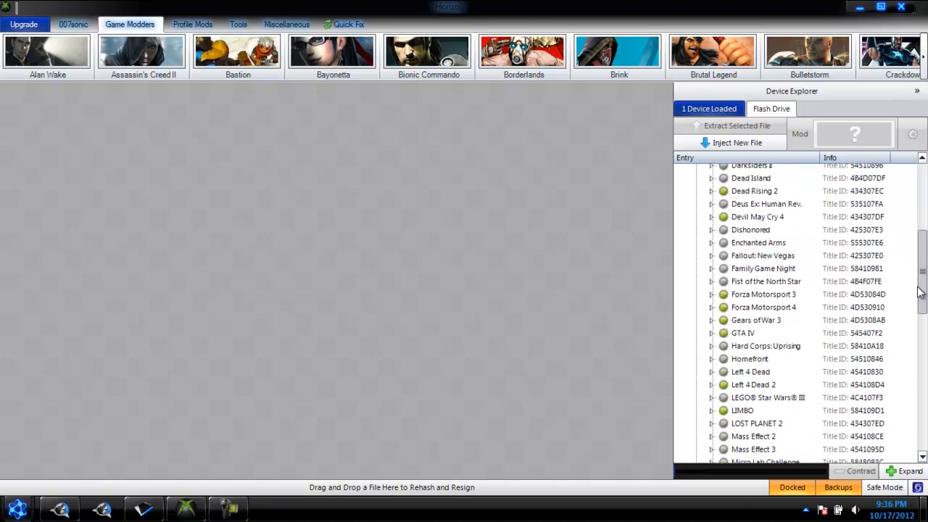
scroll("up", 3)
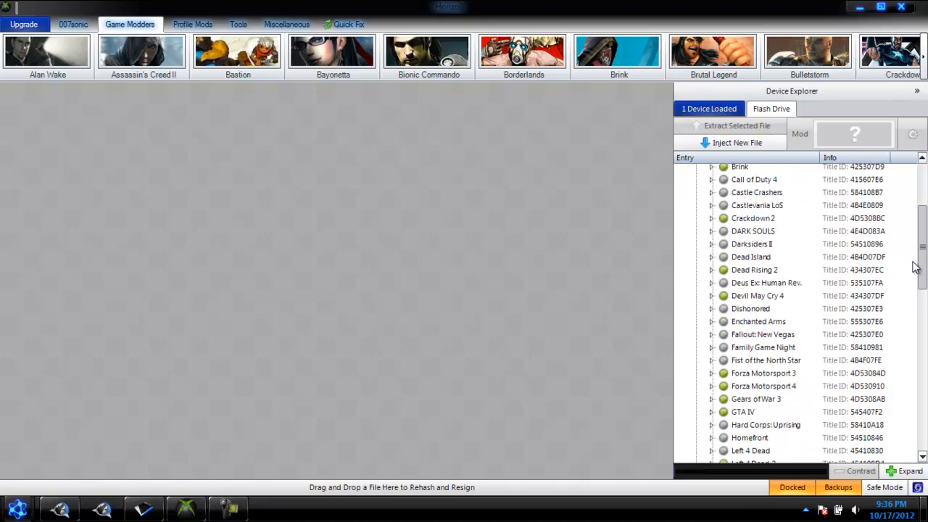
left_click(758, 321)
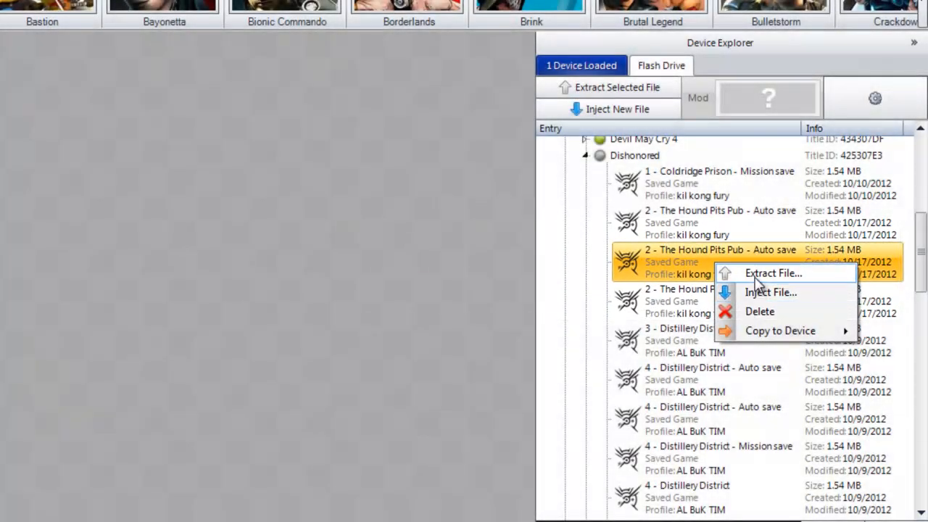
mouse_move(754, 279)
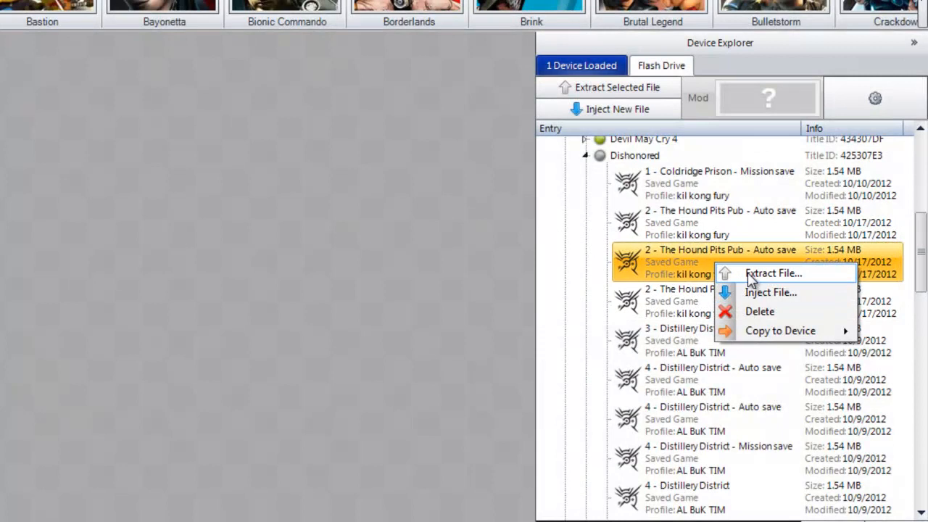
left_click(773, 274)
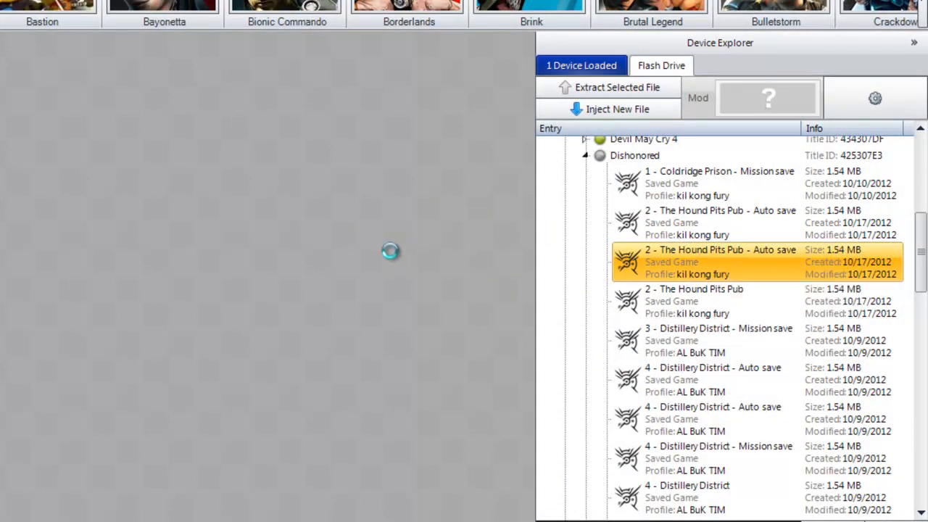
mouse_move(110, 232)
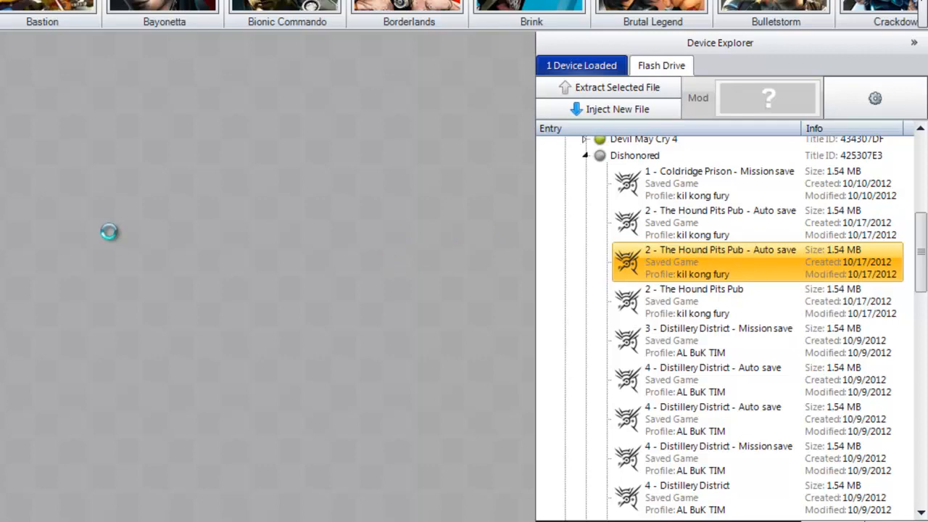
- Save the extracted auto save to the Desktop as DisAutoSave0, then minimize Horizon
left_click(617, 87)
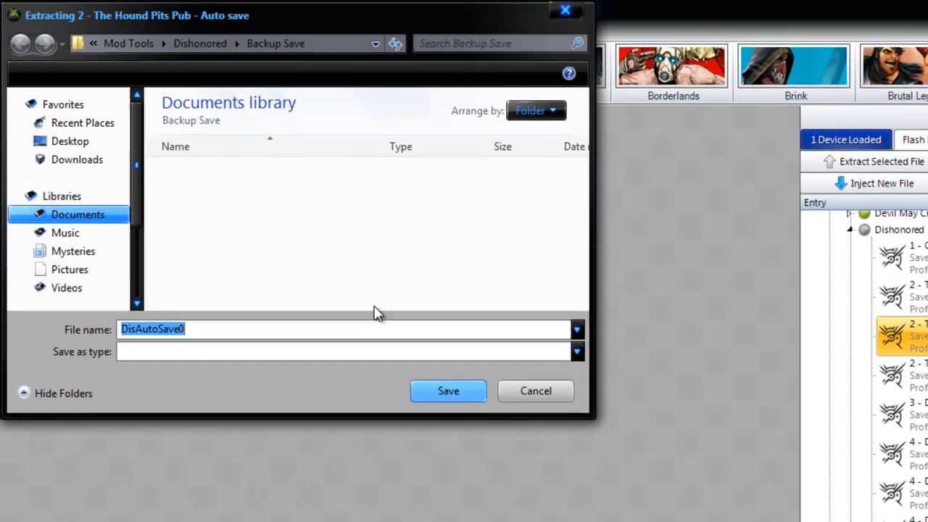
left_click(449, 391)
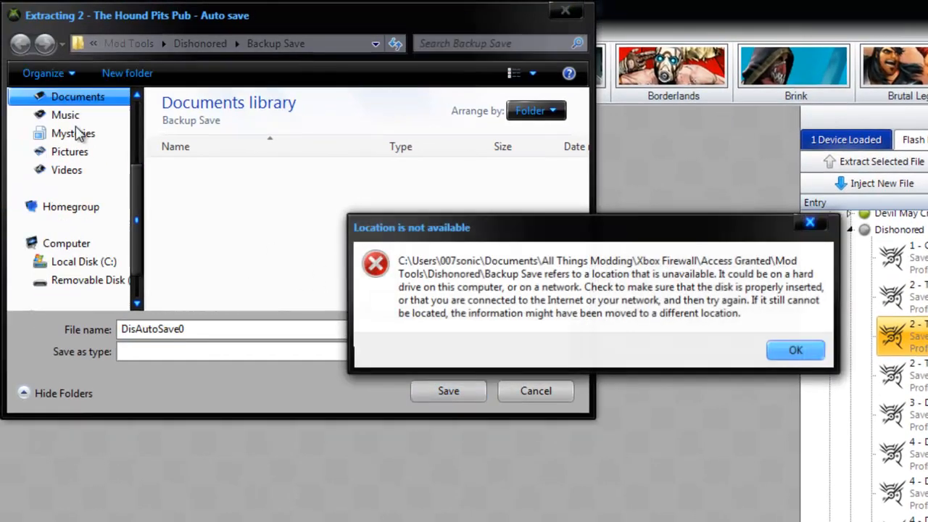
left_click(796, 351)
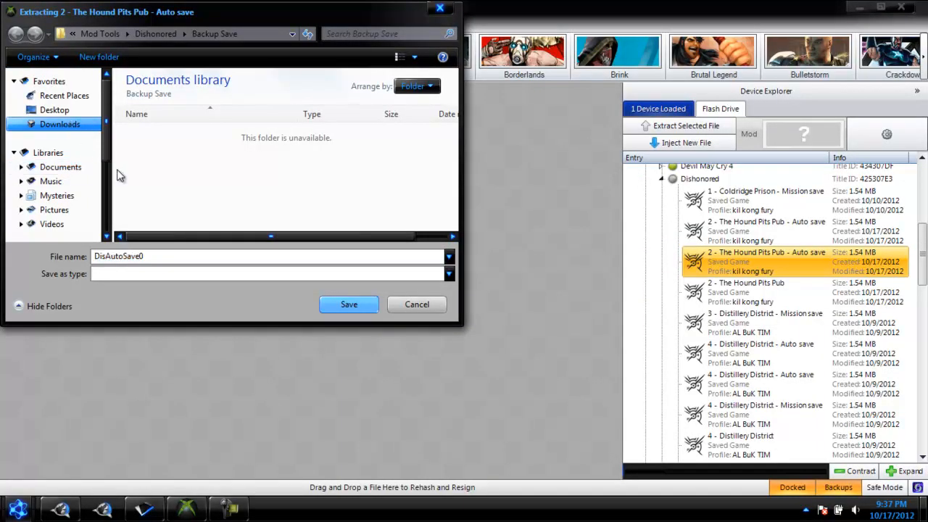
left_click(60, 123)
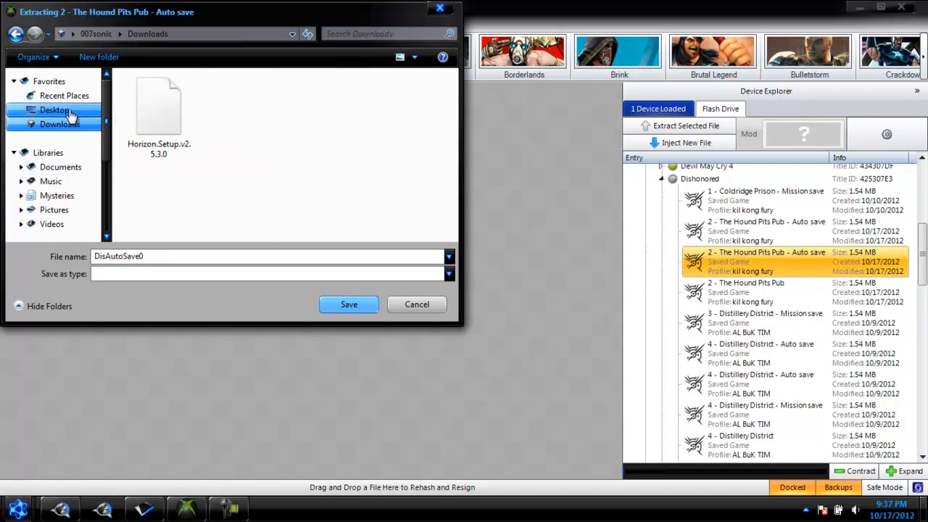
left_click(55, 109)
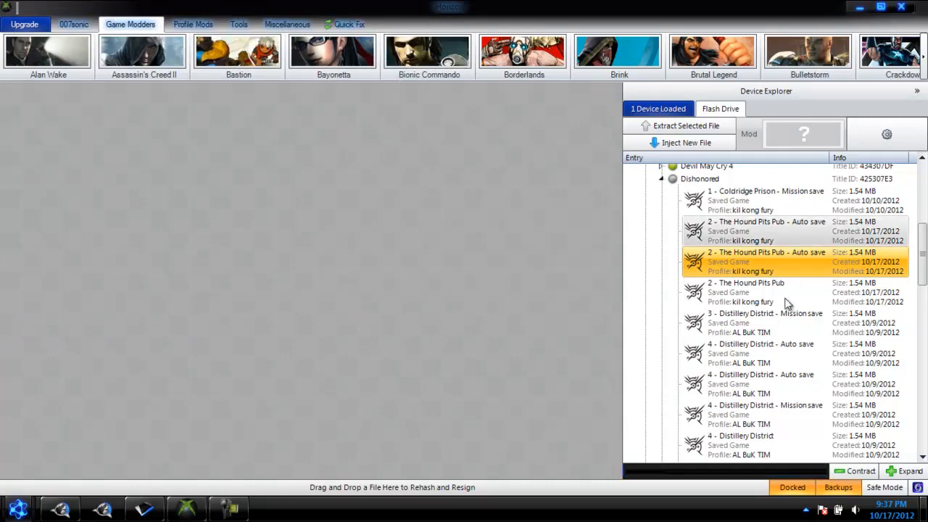
left_click(754, 292)
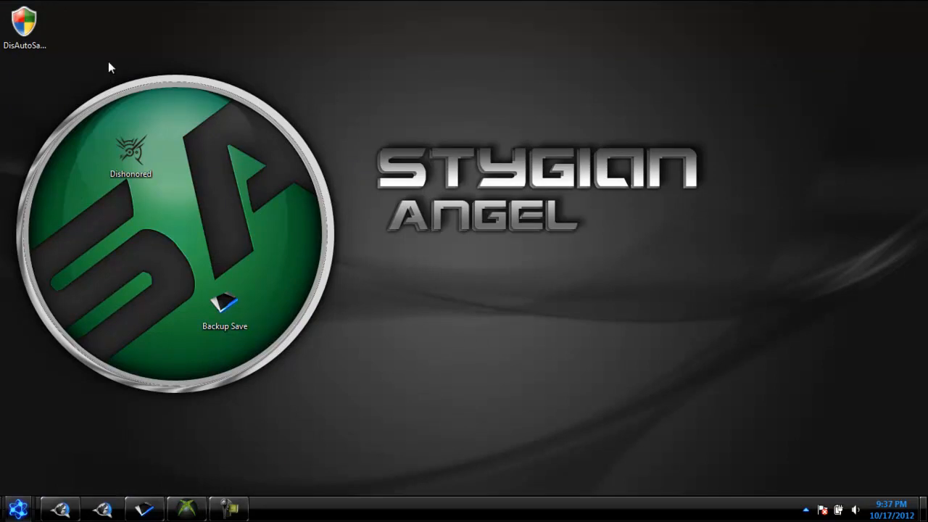
- Launch XB36Hazard's Dishonored save editor and open DisAutoSave0 from the Desktop
left_click(131, 152)
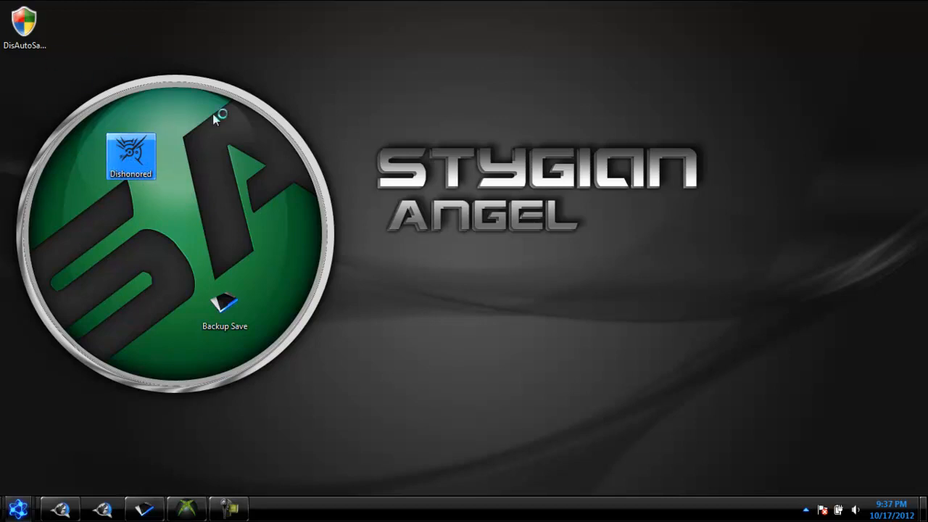
mouse_move(230, 231)
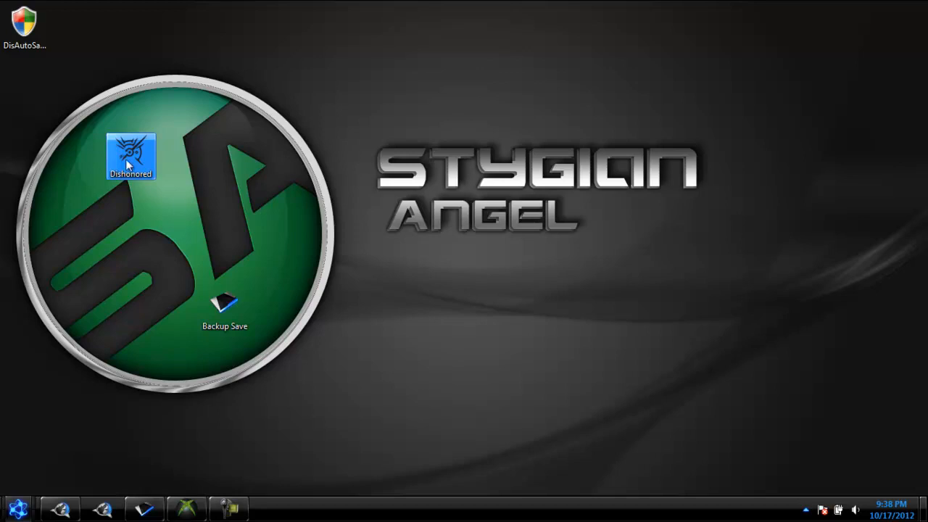
mouse_move(306, 232)
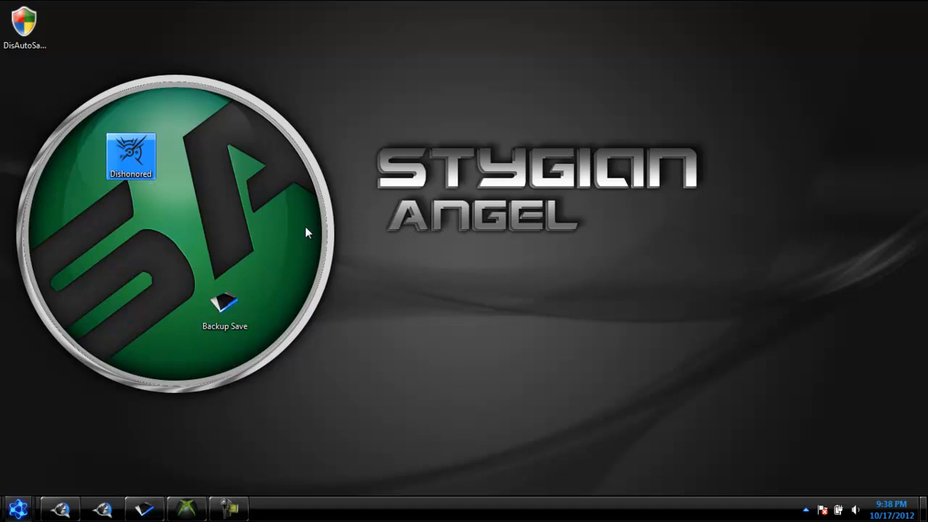
double_click(131, 156)
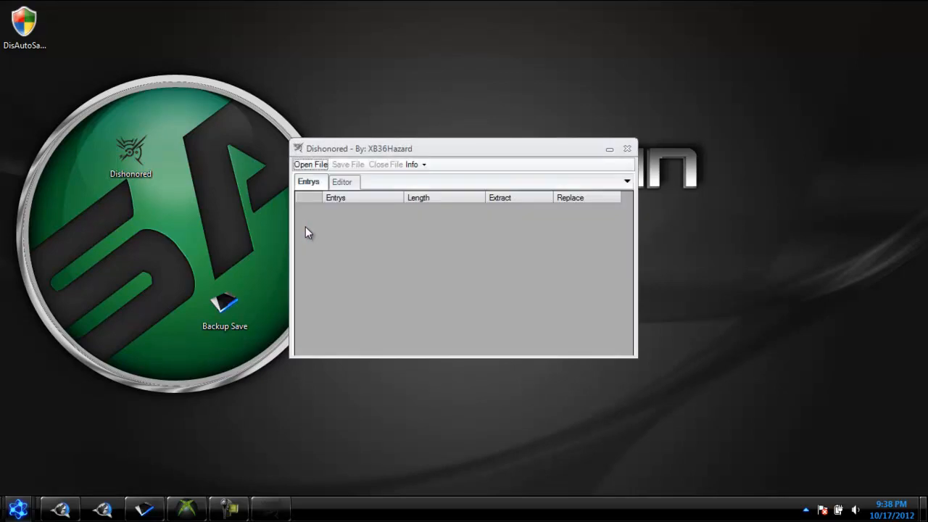
mouse_move(330, 192)
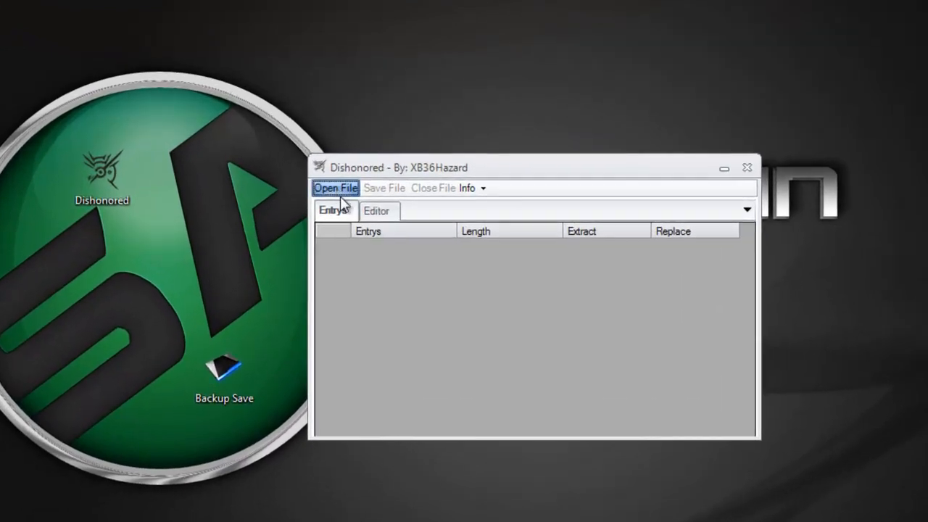
left_click(335, 188)
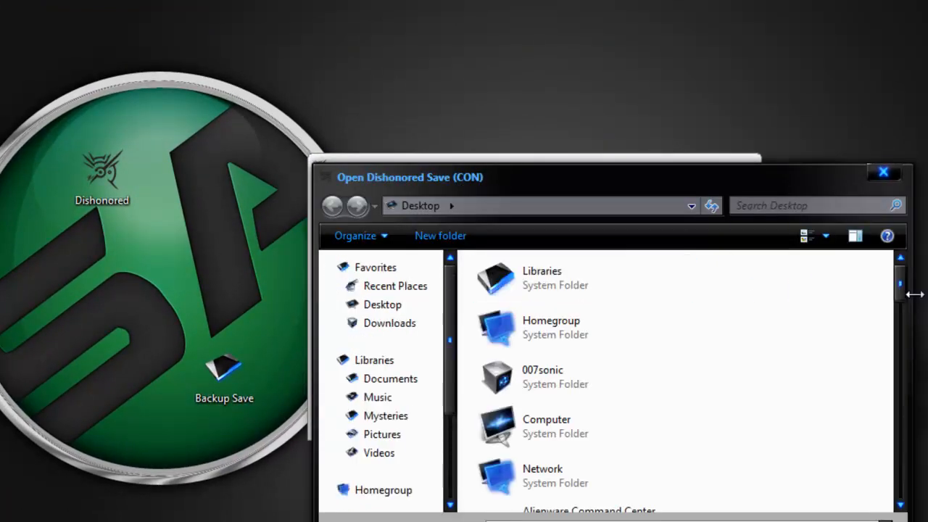
scroll("down", 3)
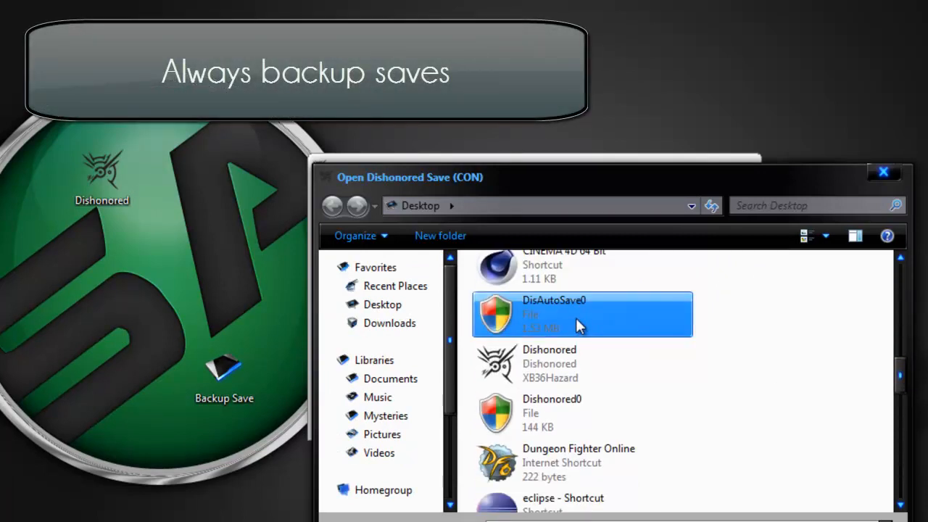
mouse_move(575, 331)
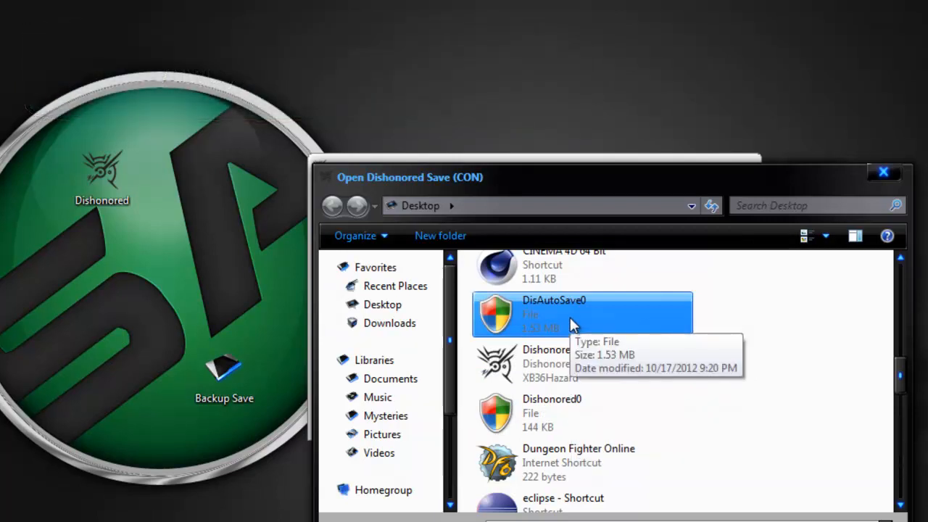
left_click(580, 363)
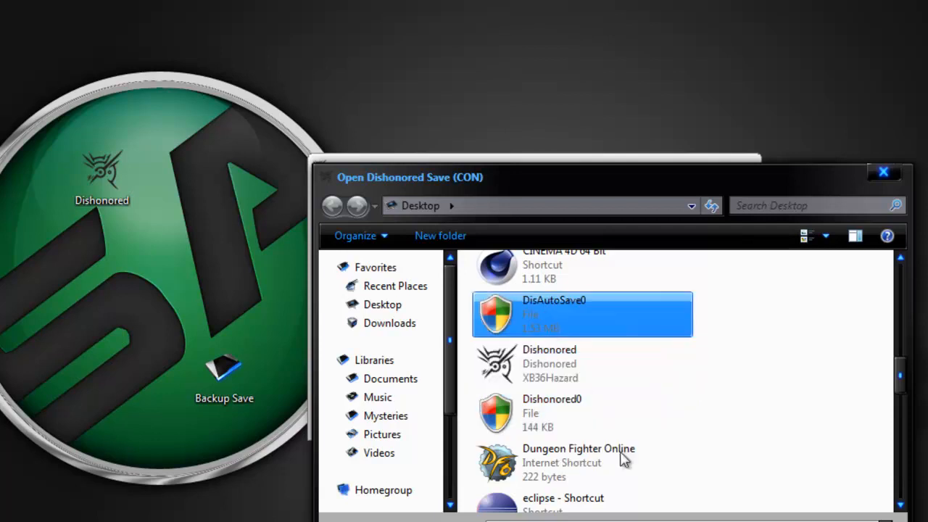
left_click(580, 412)
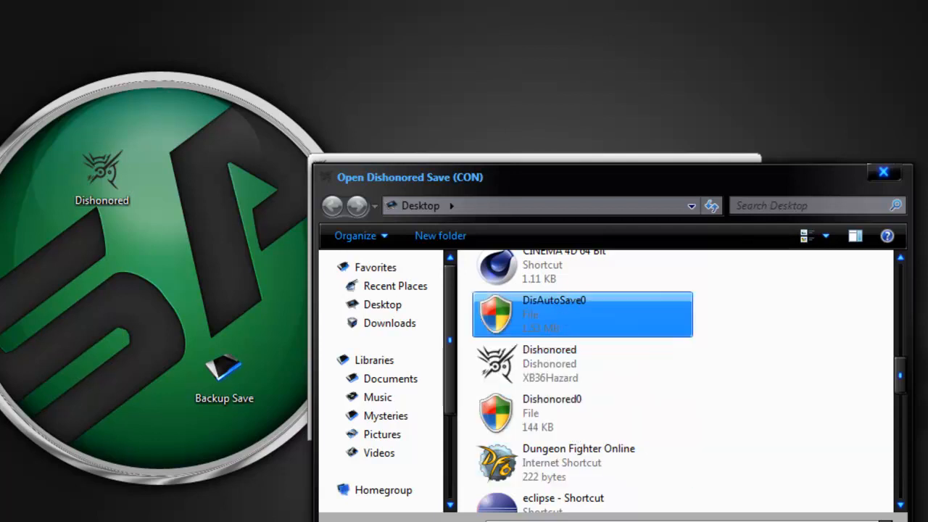
double_click(582, 314)
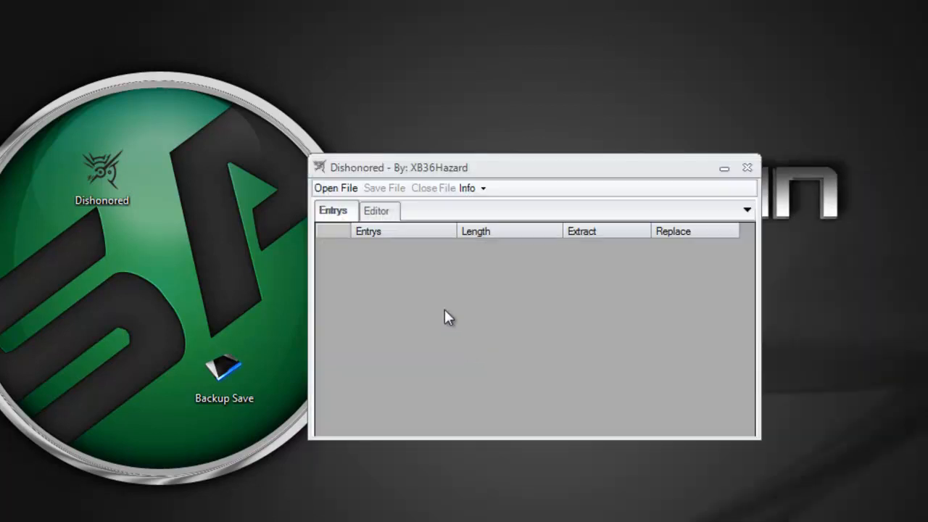
- Load the Hound Pits Pub save confirming 218 coins and 0 runes, and show item values
left_click(336, 188)
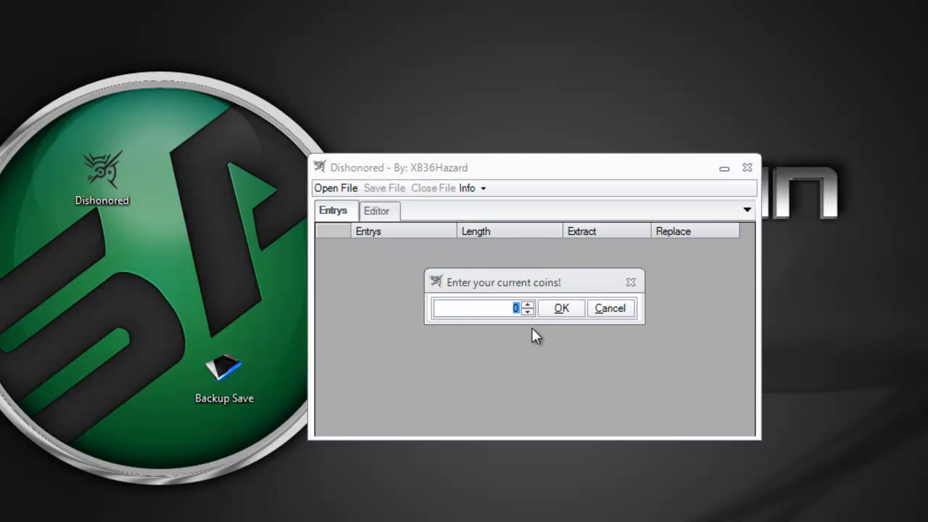
type("218")
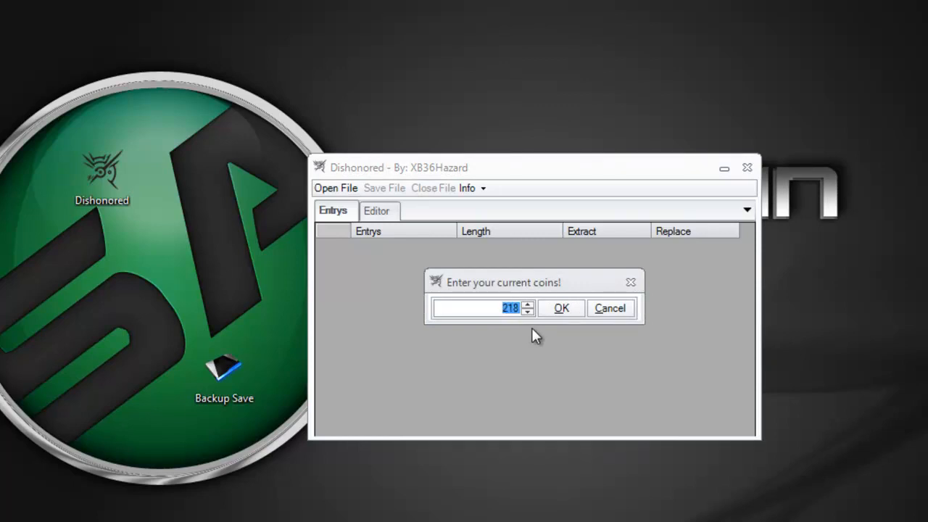
left_click(561, 308)
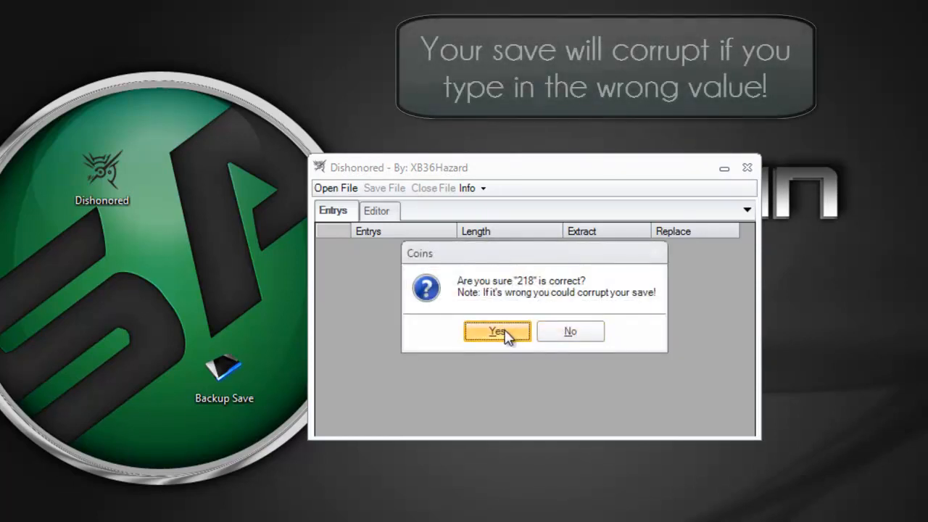
left_click(497, 331)
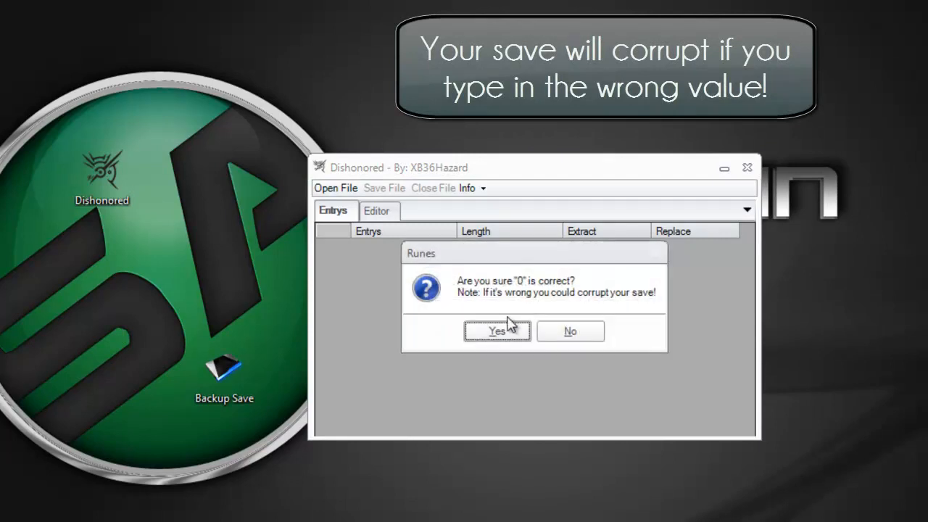
left_click(498, 332)
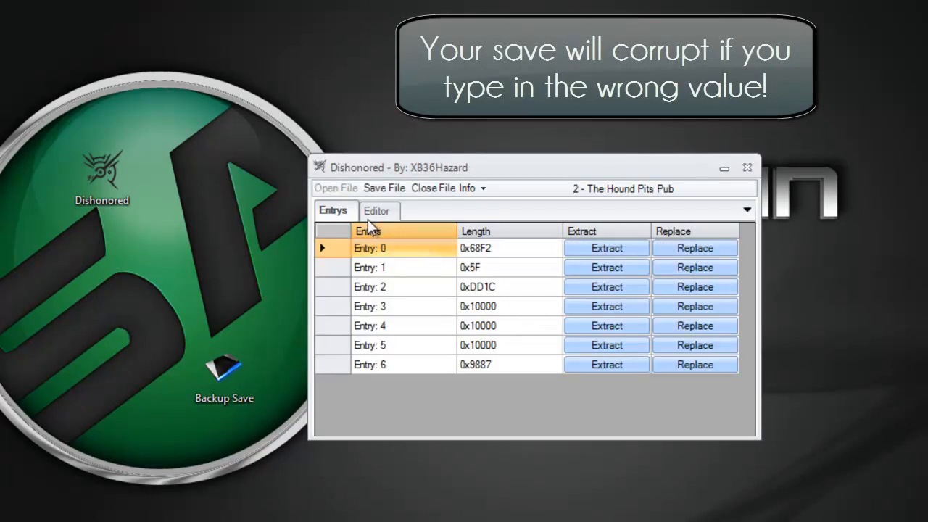
left_click(377, 210)
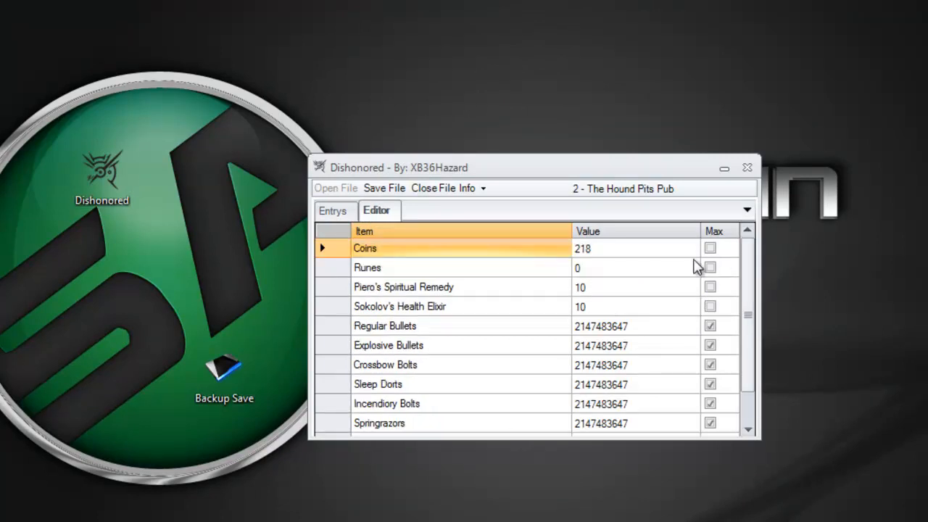
scroll("down", 3)
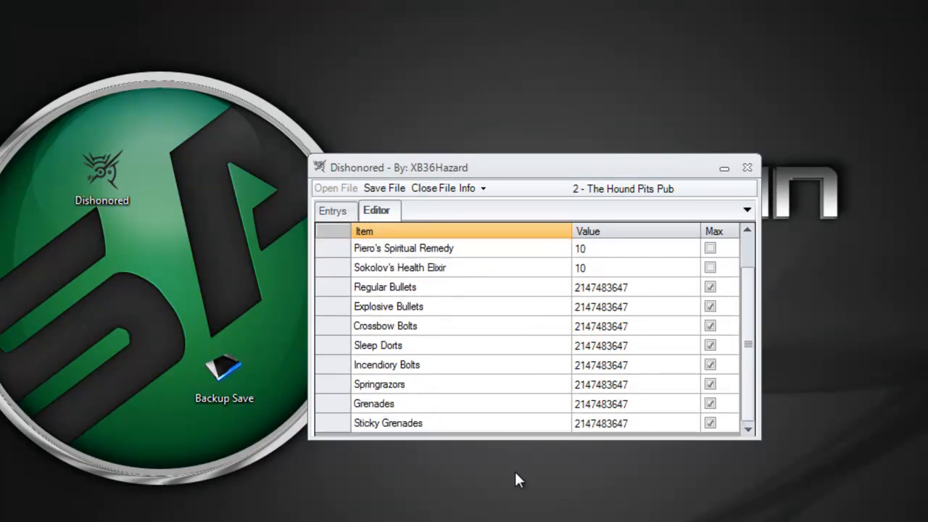
scroll("up", 3)
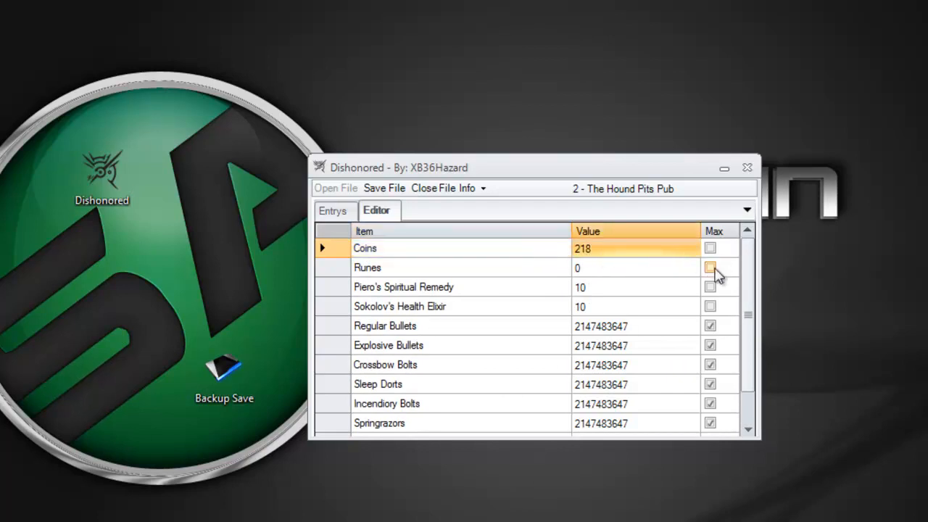
mouse_move(736, 294)
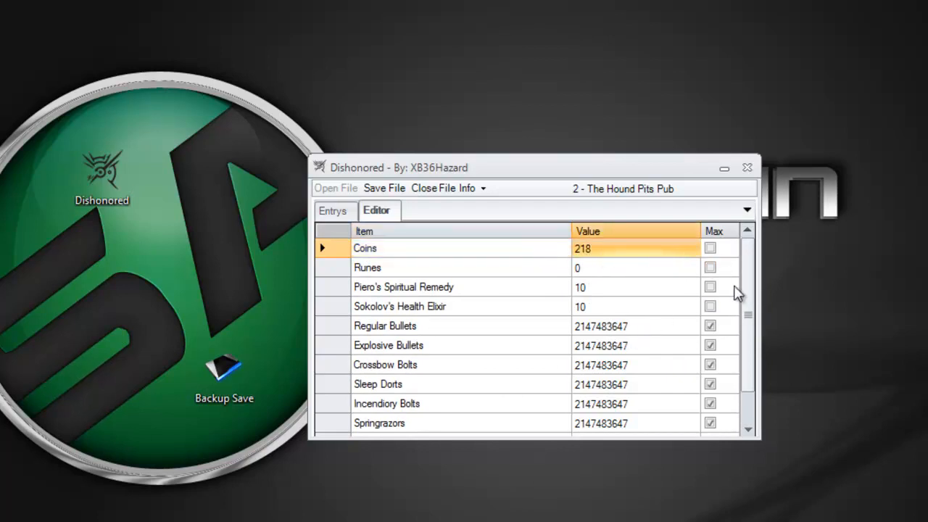
scroll("down", 3)
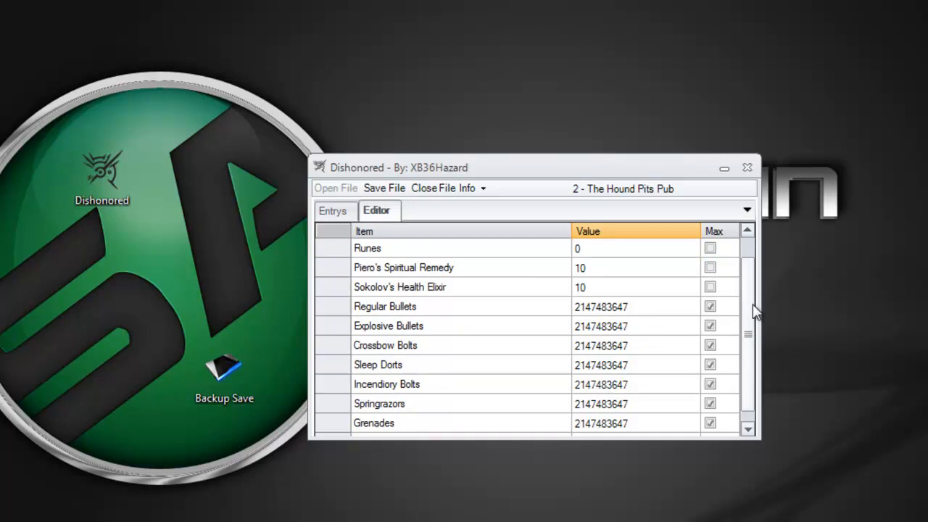
left_click(333, 211)
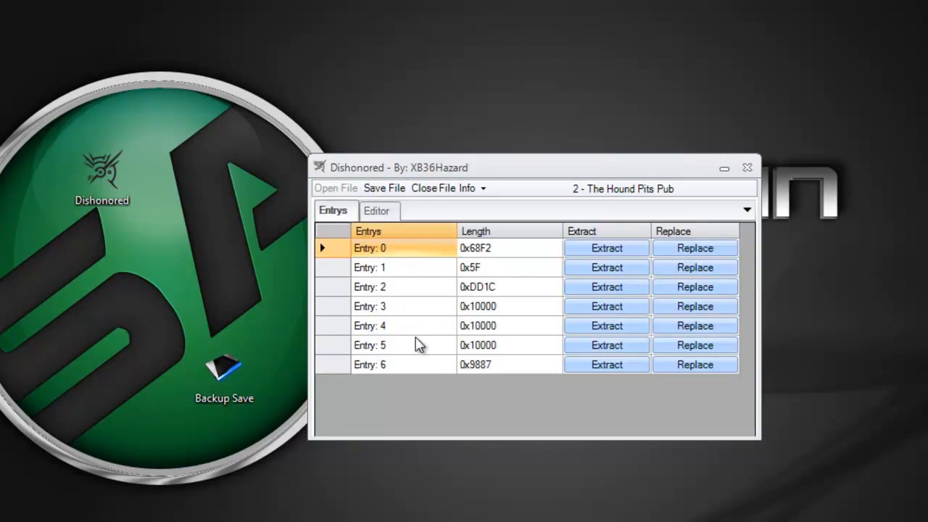
left_click(376, 210)
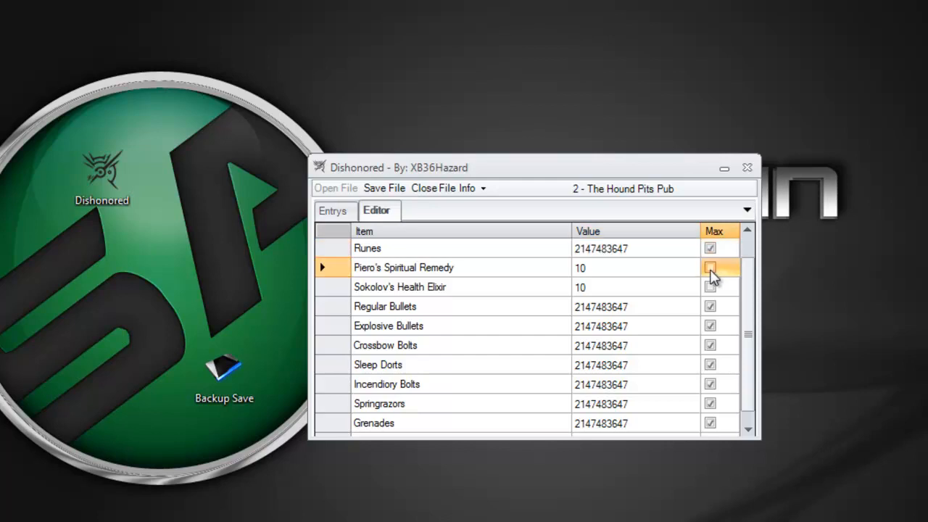
left_click(710, 267)
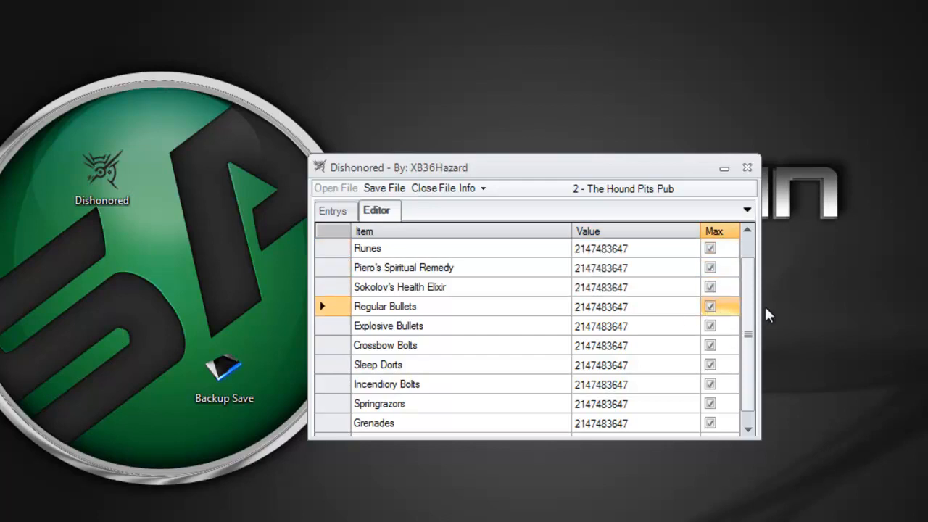
scroll("down", 3)
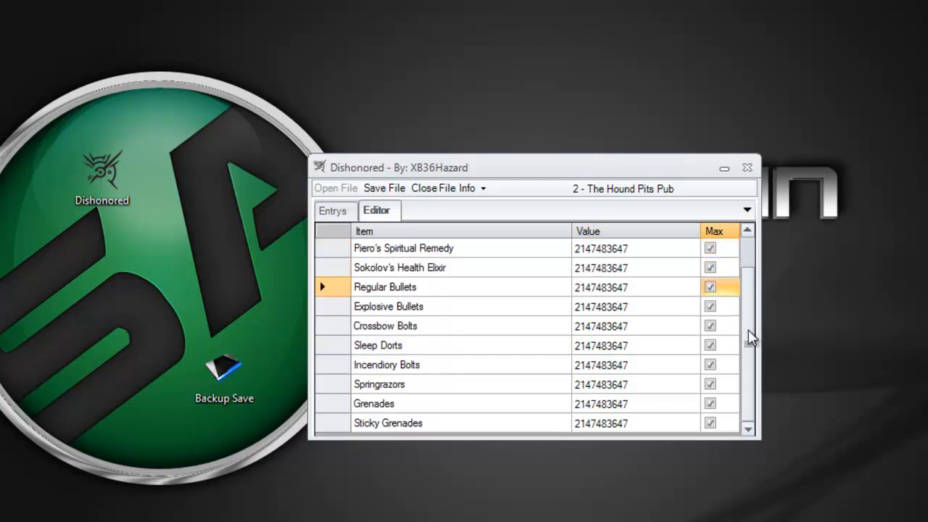
scroll("up", 3)
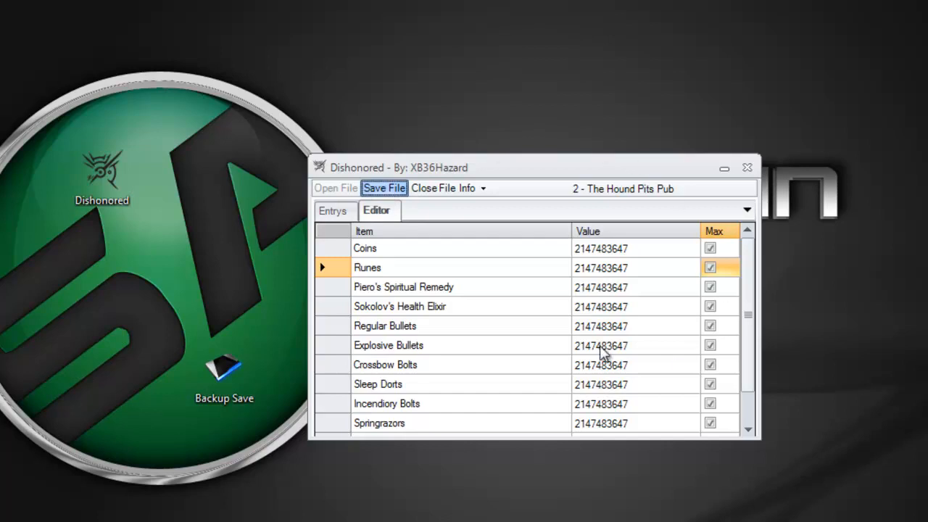
- Save, rehash and resign the maxed save, then close the file
left_click(384, 188)
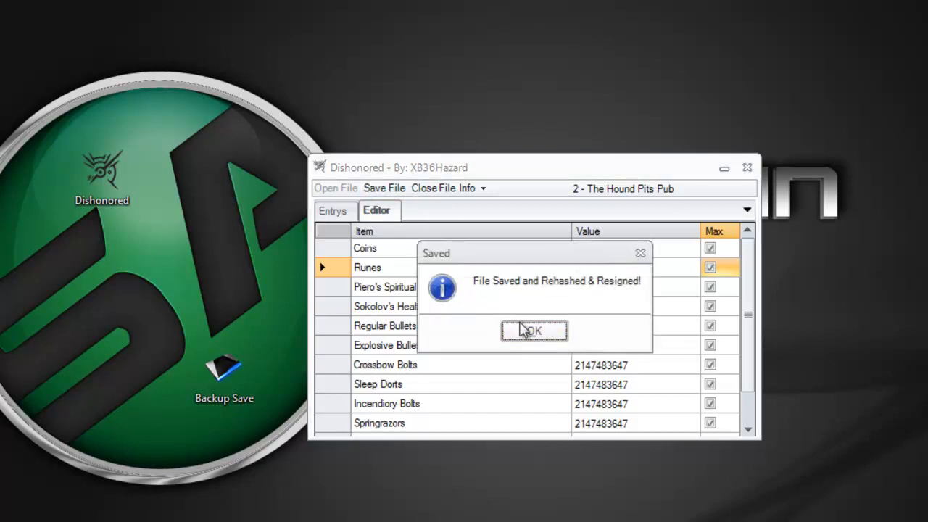
left_click(534, 331)
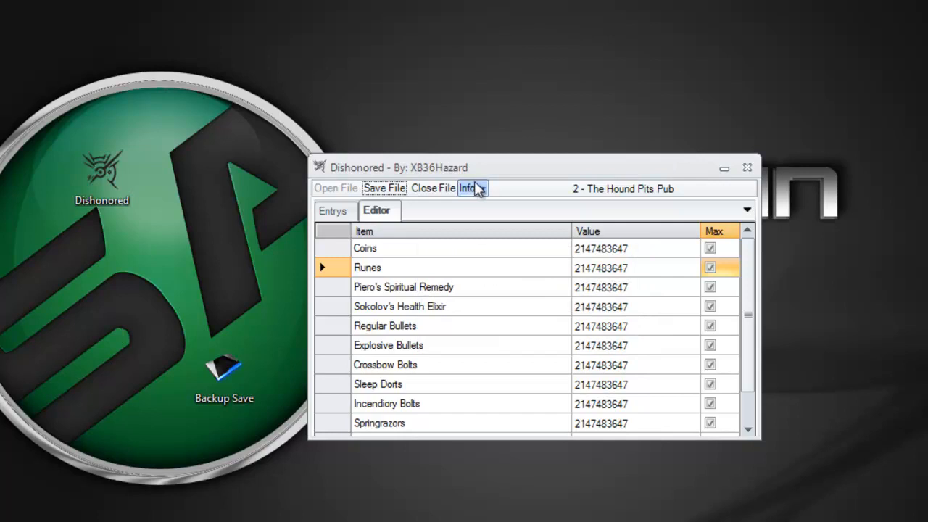
left_click(433, 187)
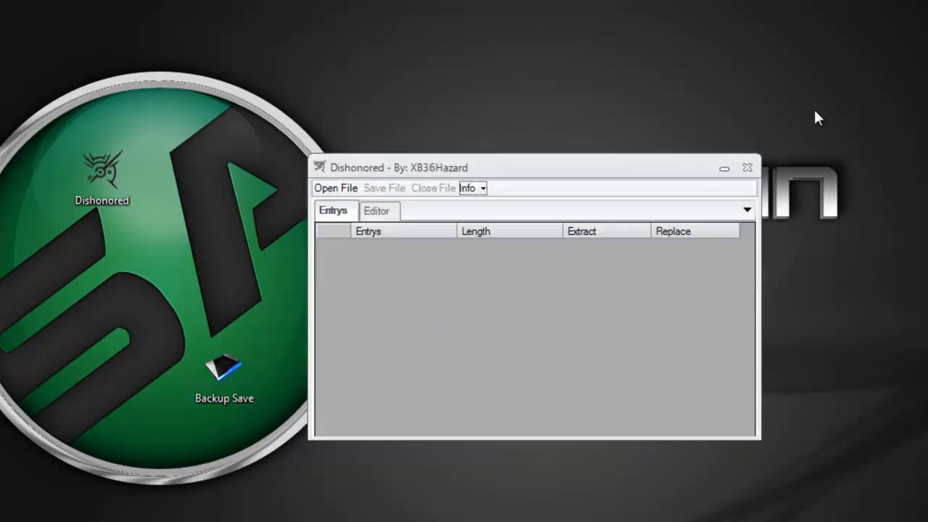
mouse_move(591, 214)
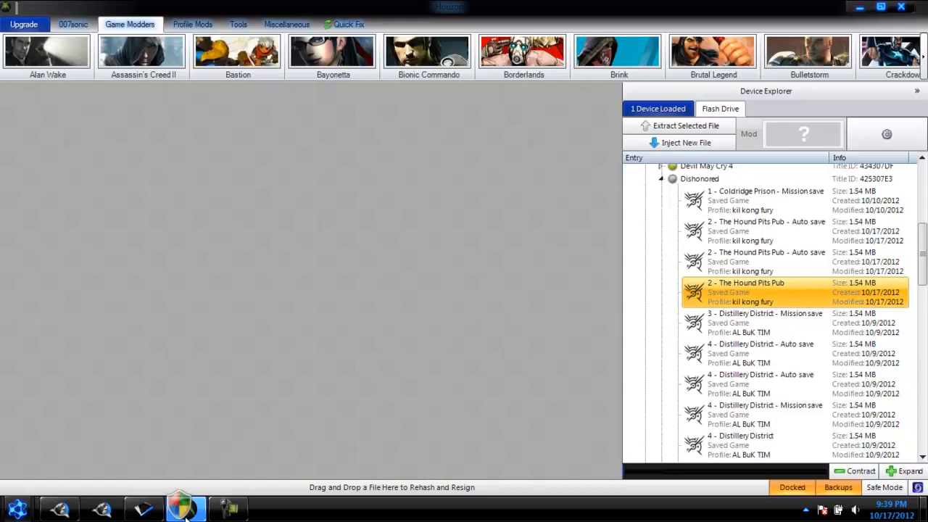
- Open the Hound Pits Pub package, try Save to Device, cancel, and close Horizon
left_click(921, 91)
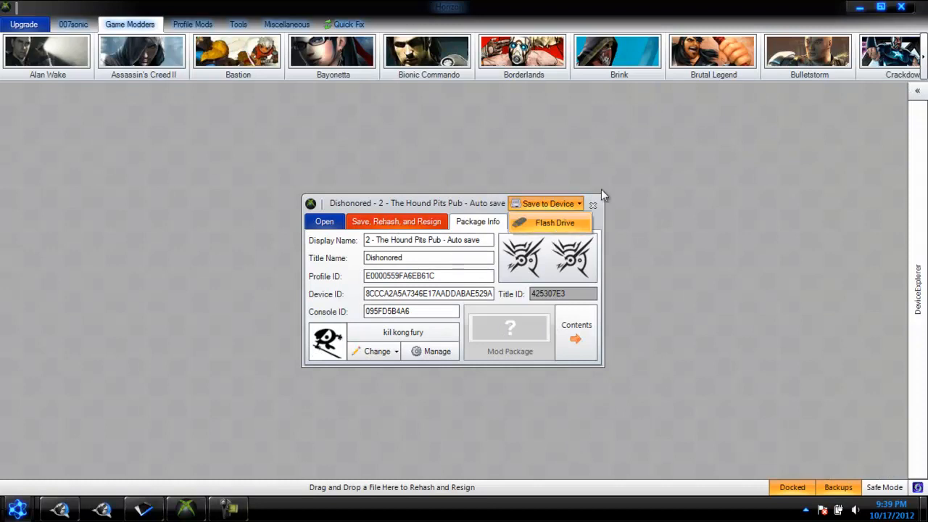
left_click(546, 204)
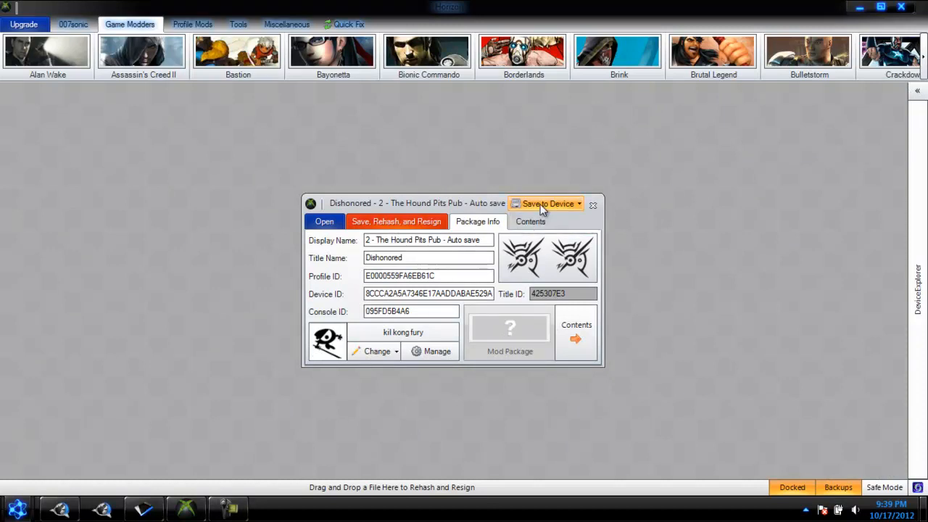
left_click(545, 204)
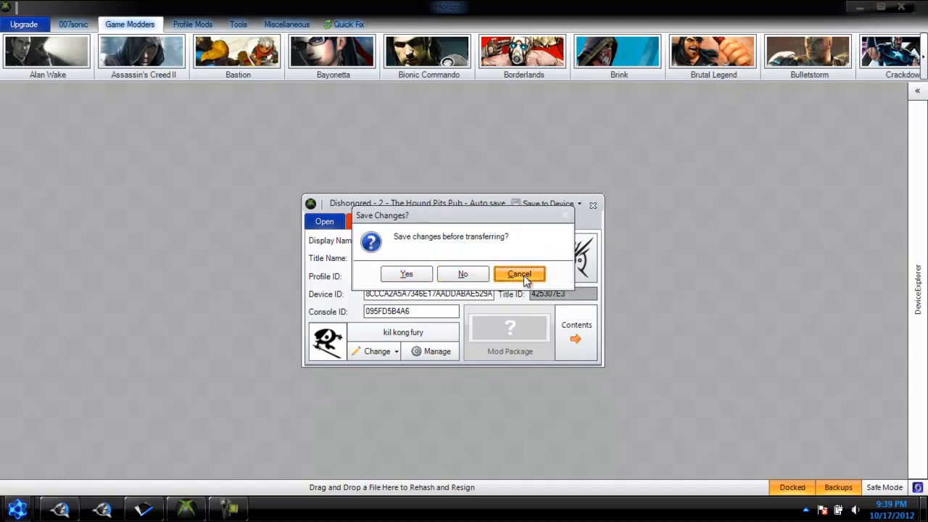
left_click(519, 274)
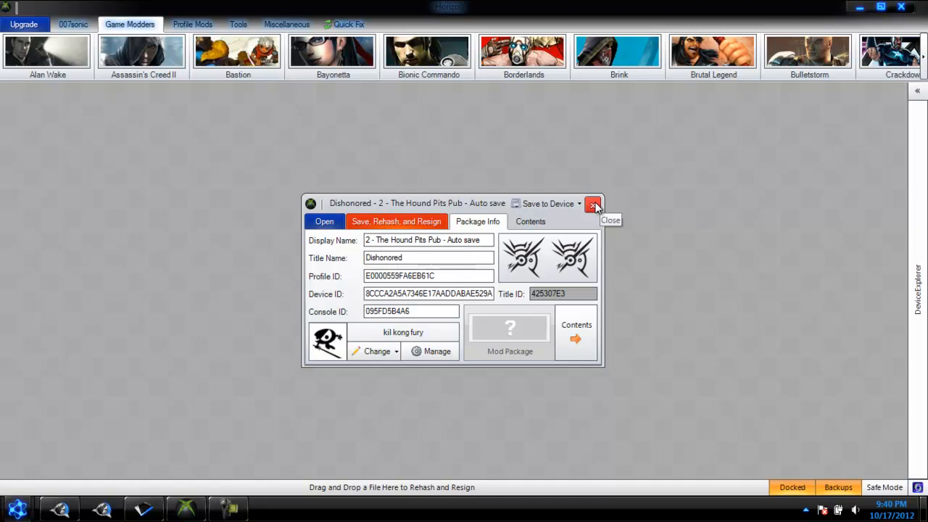
mouse_move(547, 204)
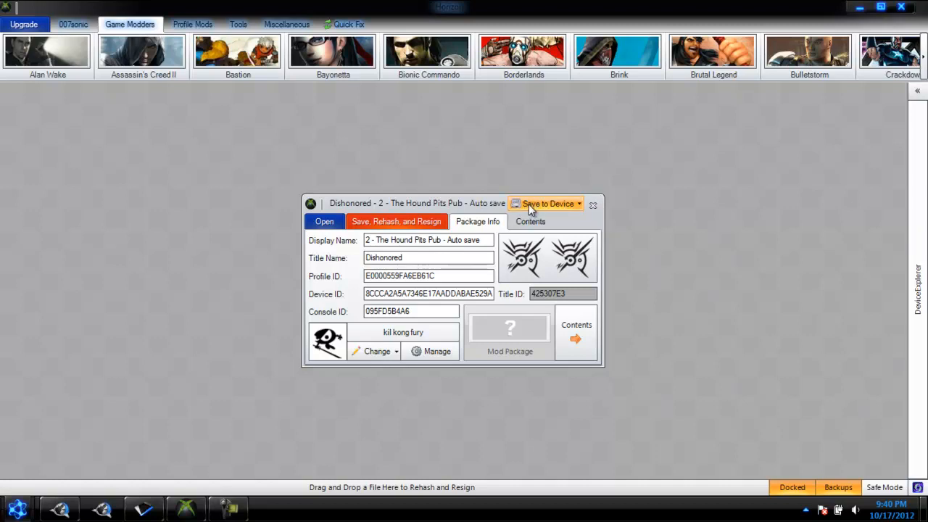
left_click(593, 205)
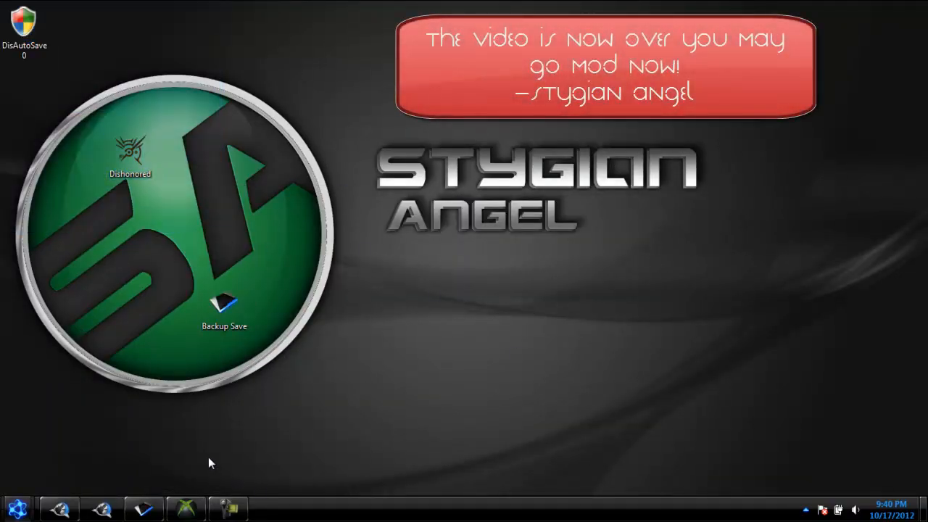
left_click(60, 508)
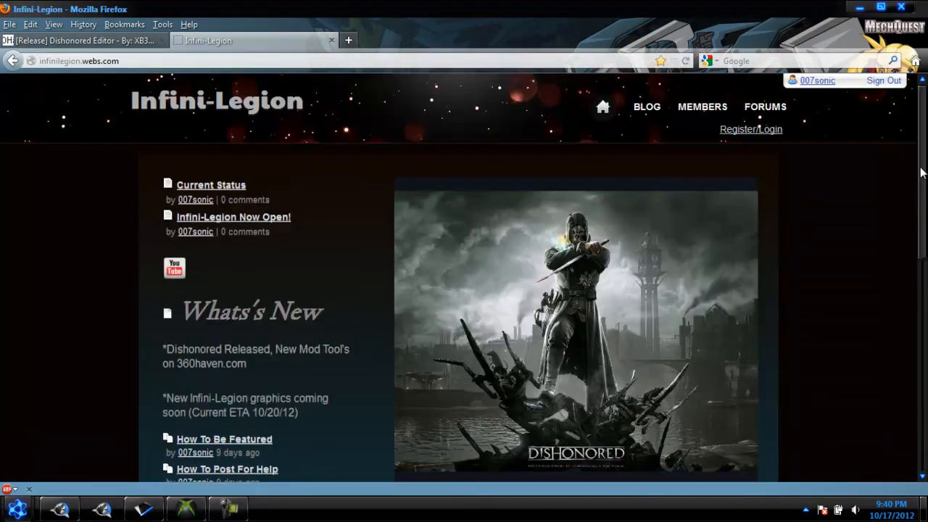
mouse_move(633, 108)
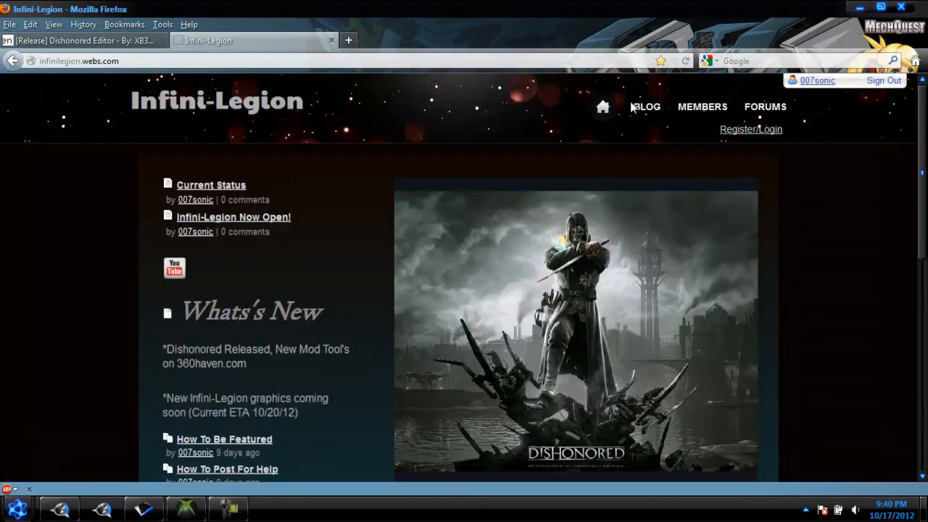
mouse_move(335, 120)
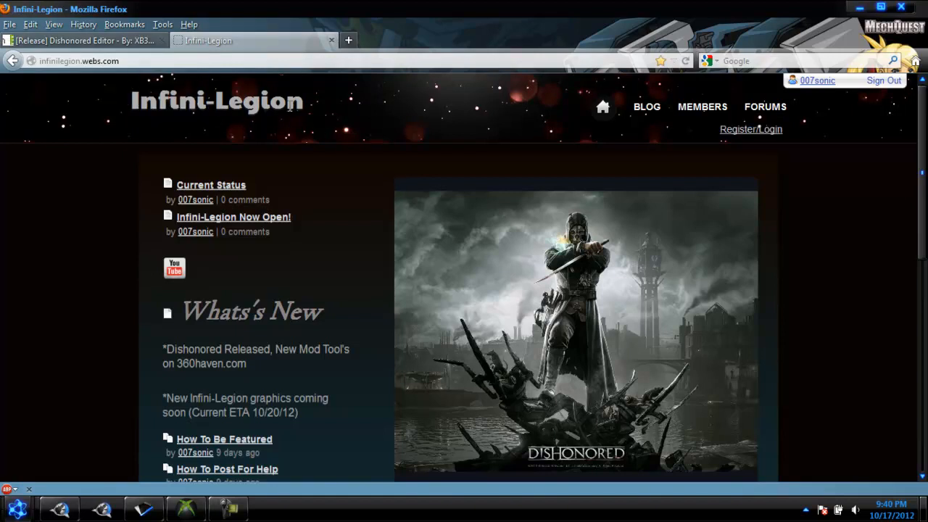
mouse_move(457, 181)
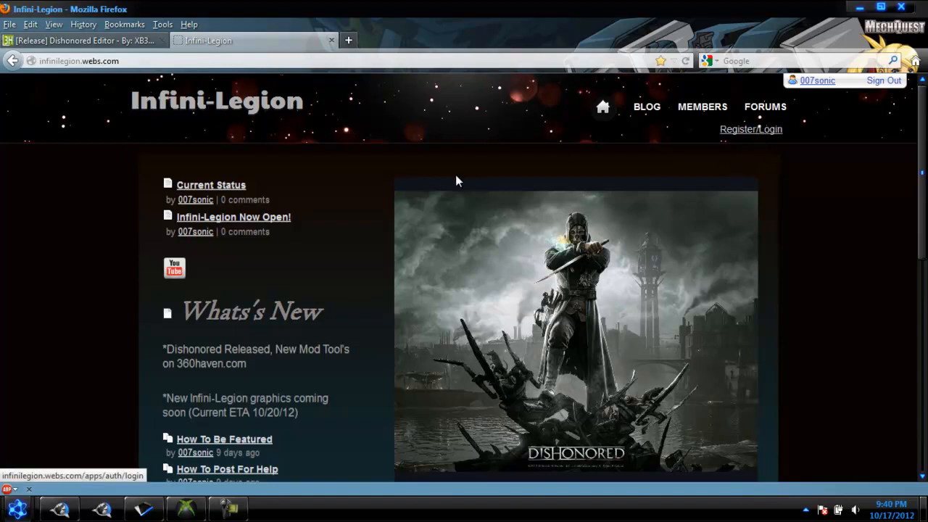
mouse_move(365, 215)
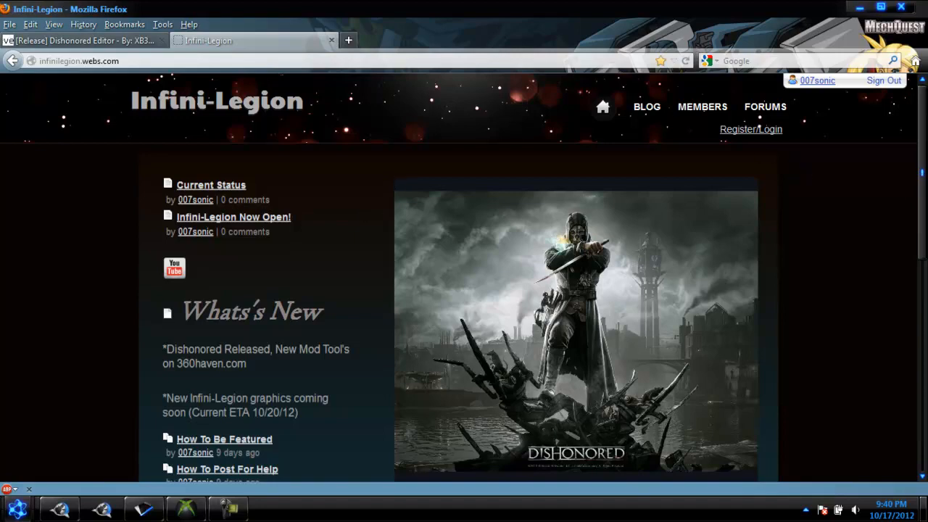
scroll("down", 3)
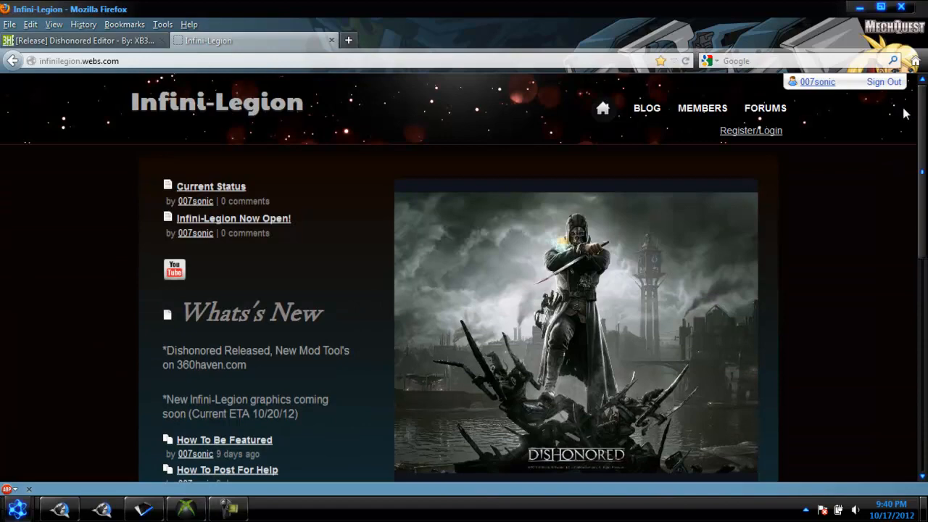
scroll("down", 3)
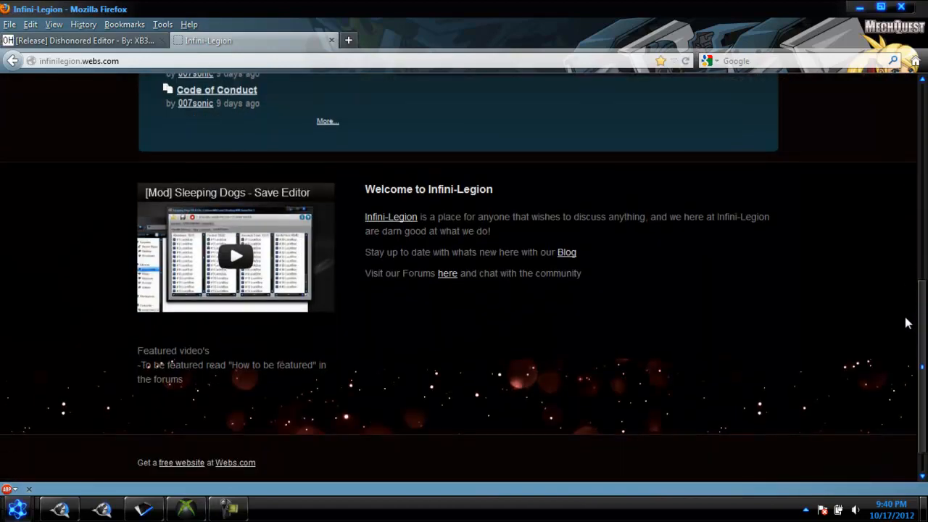
scroll("up", 3)
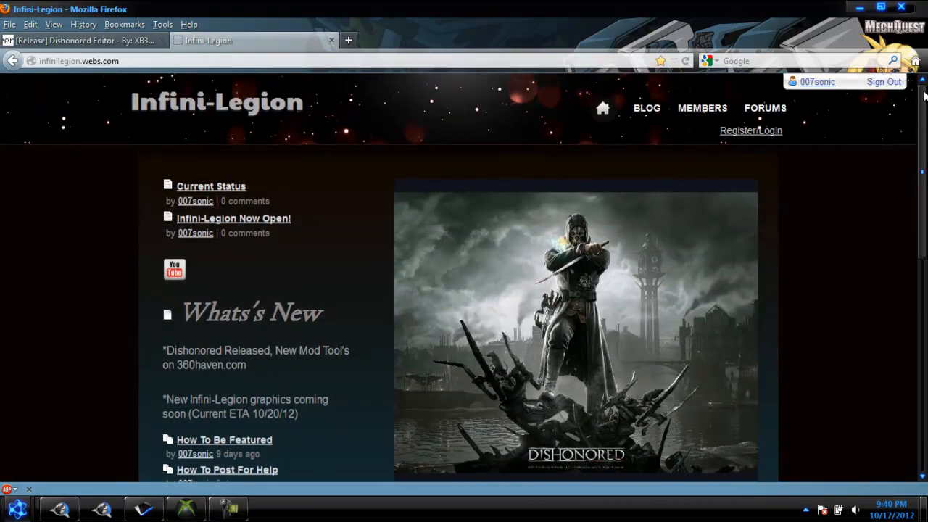
mouse_move(375, 204)
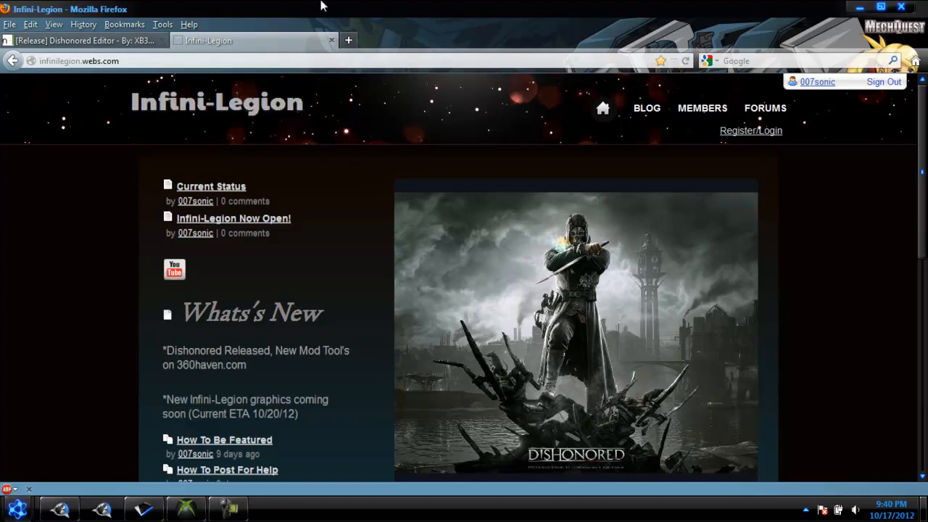
mouse_move(331, 40)
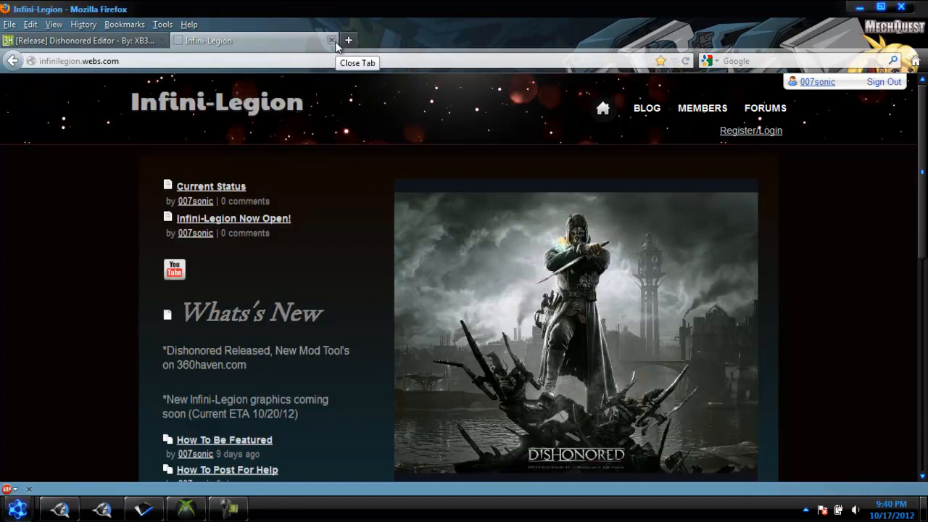